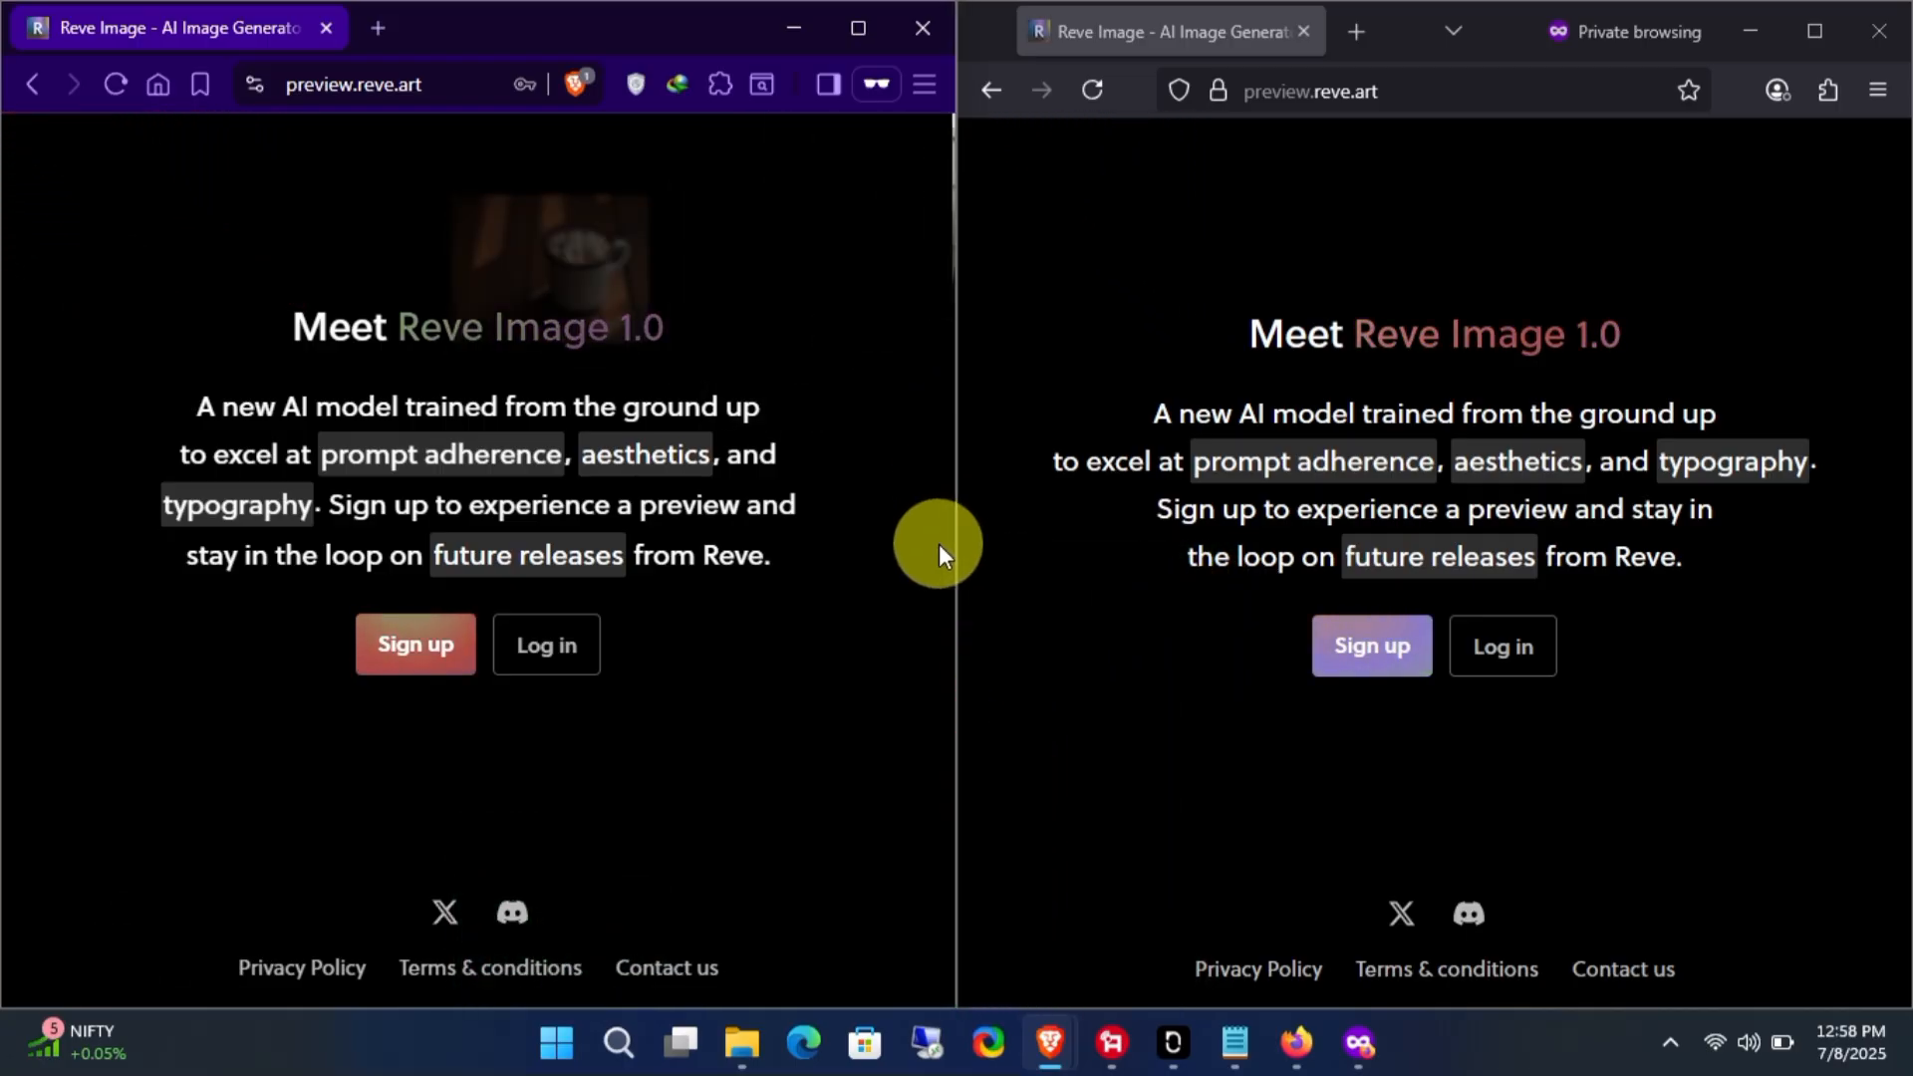
click(415, 645)
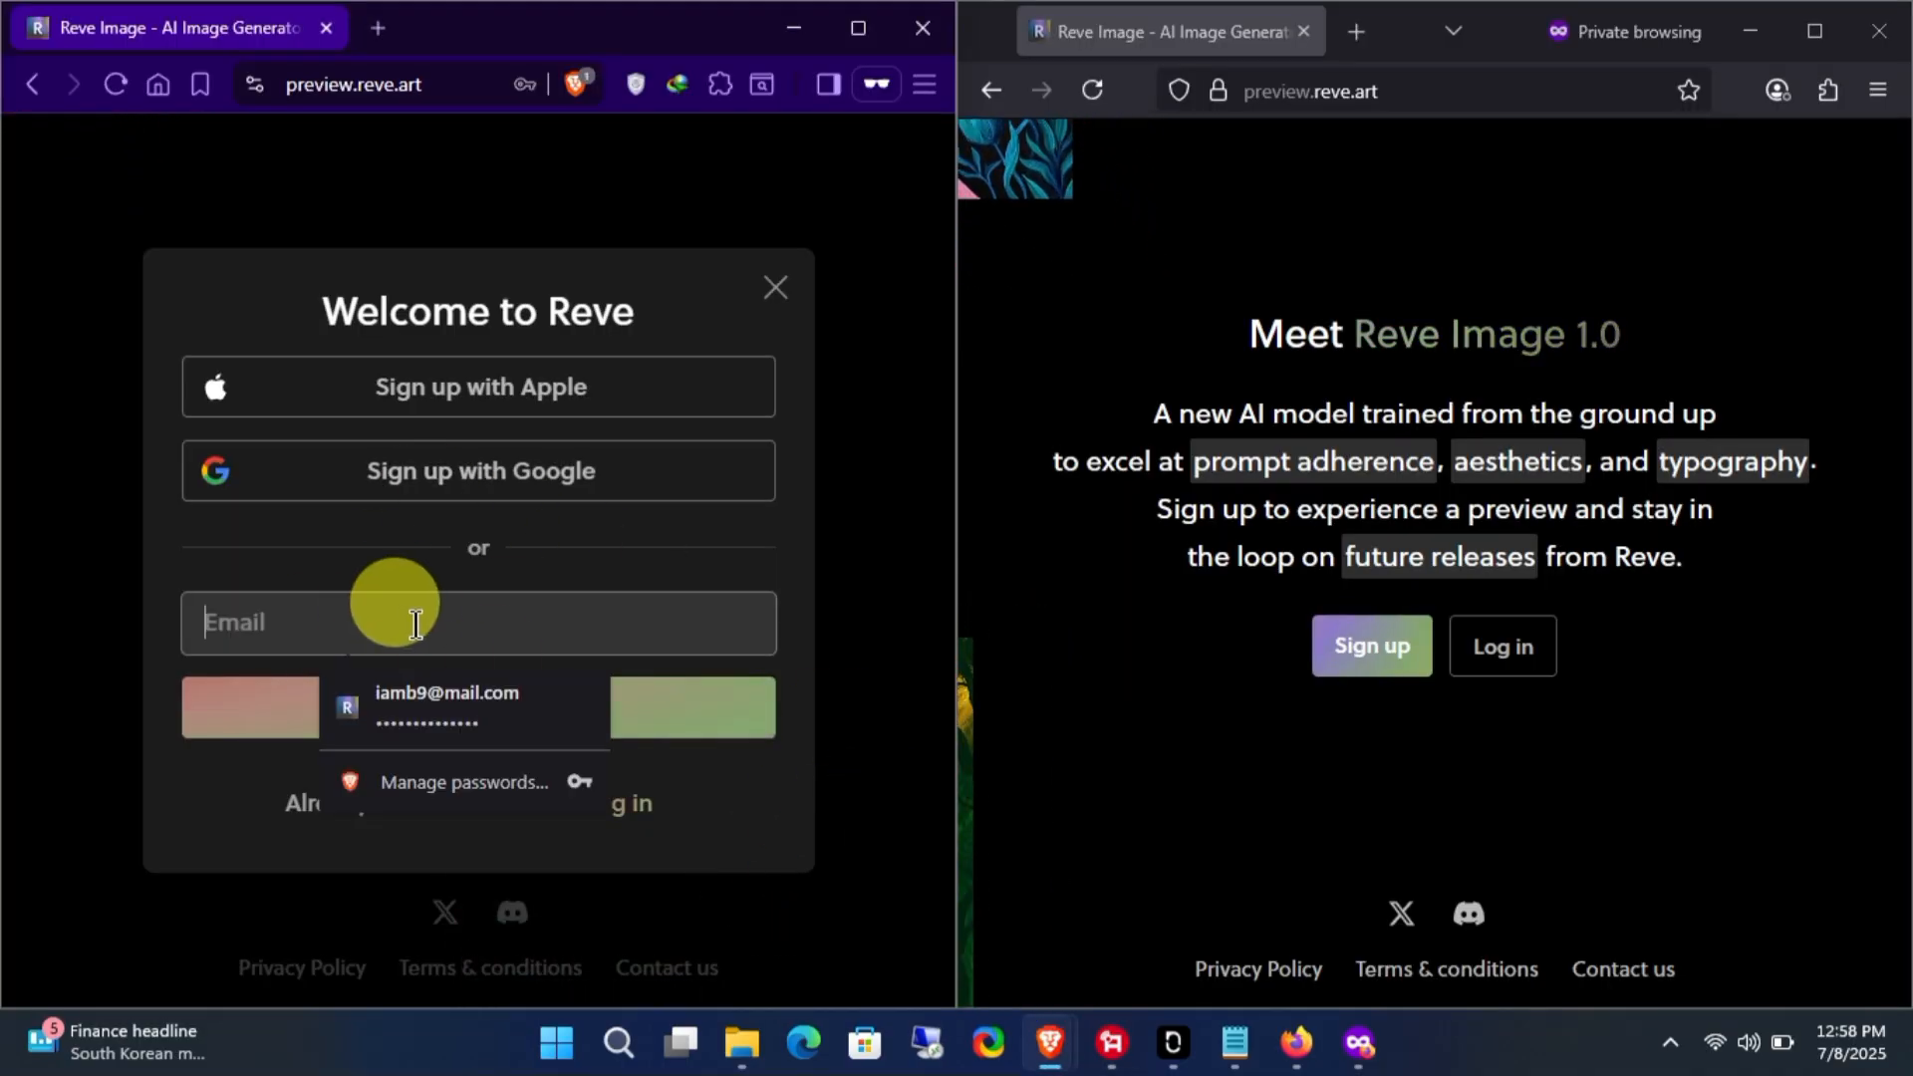
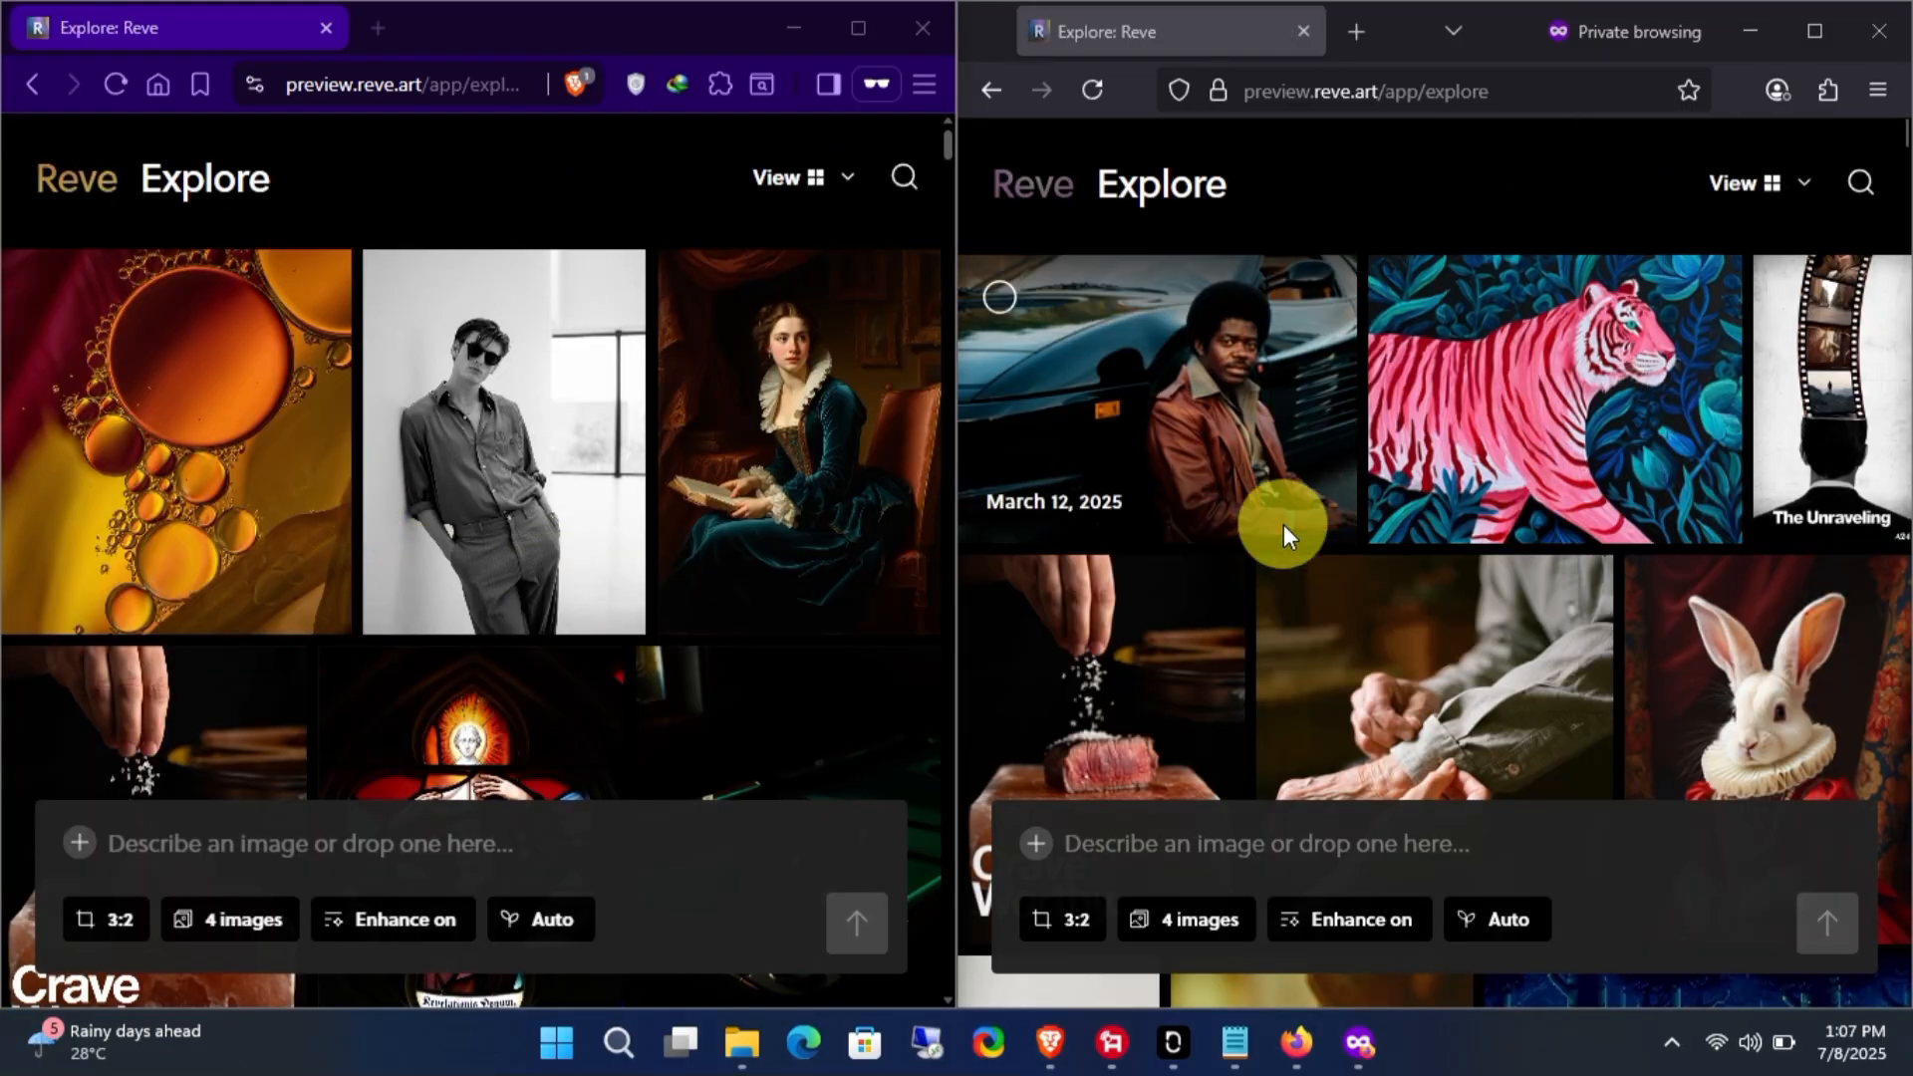
mouse_move(366, 671)
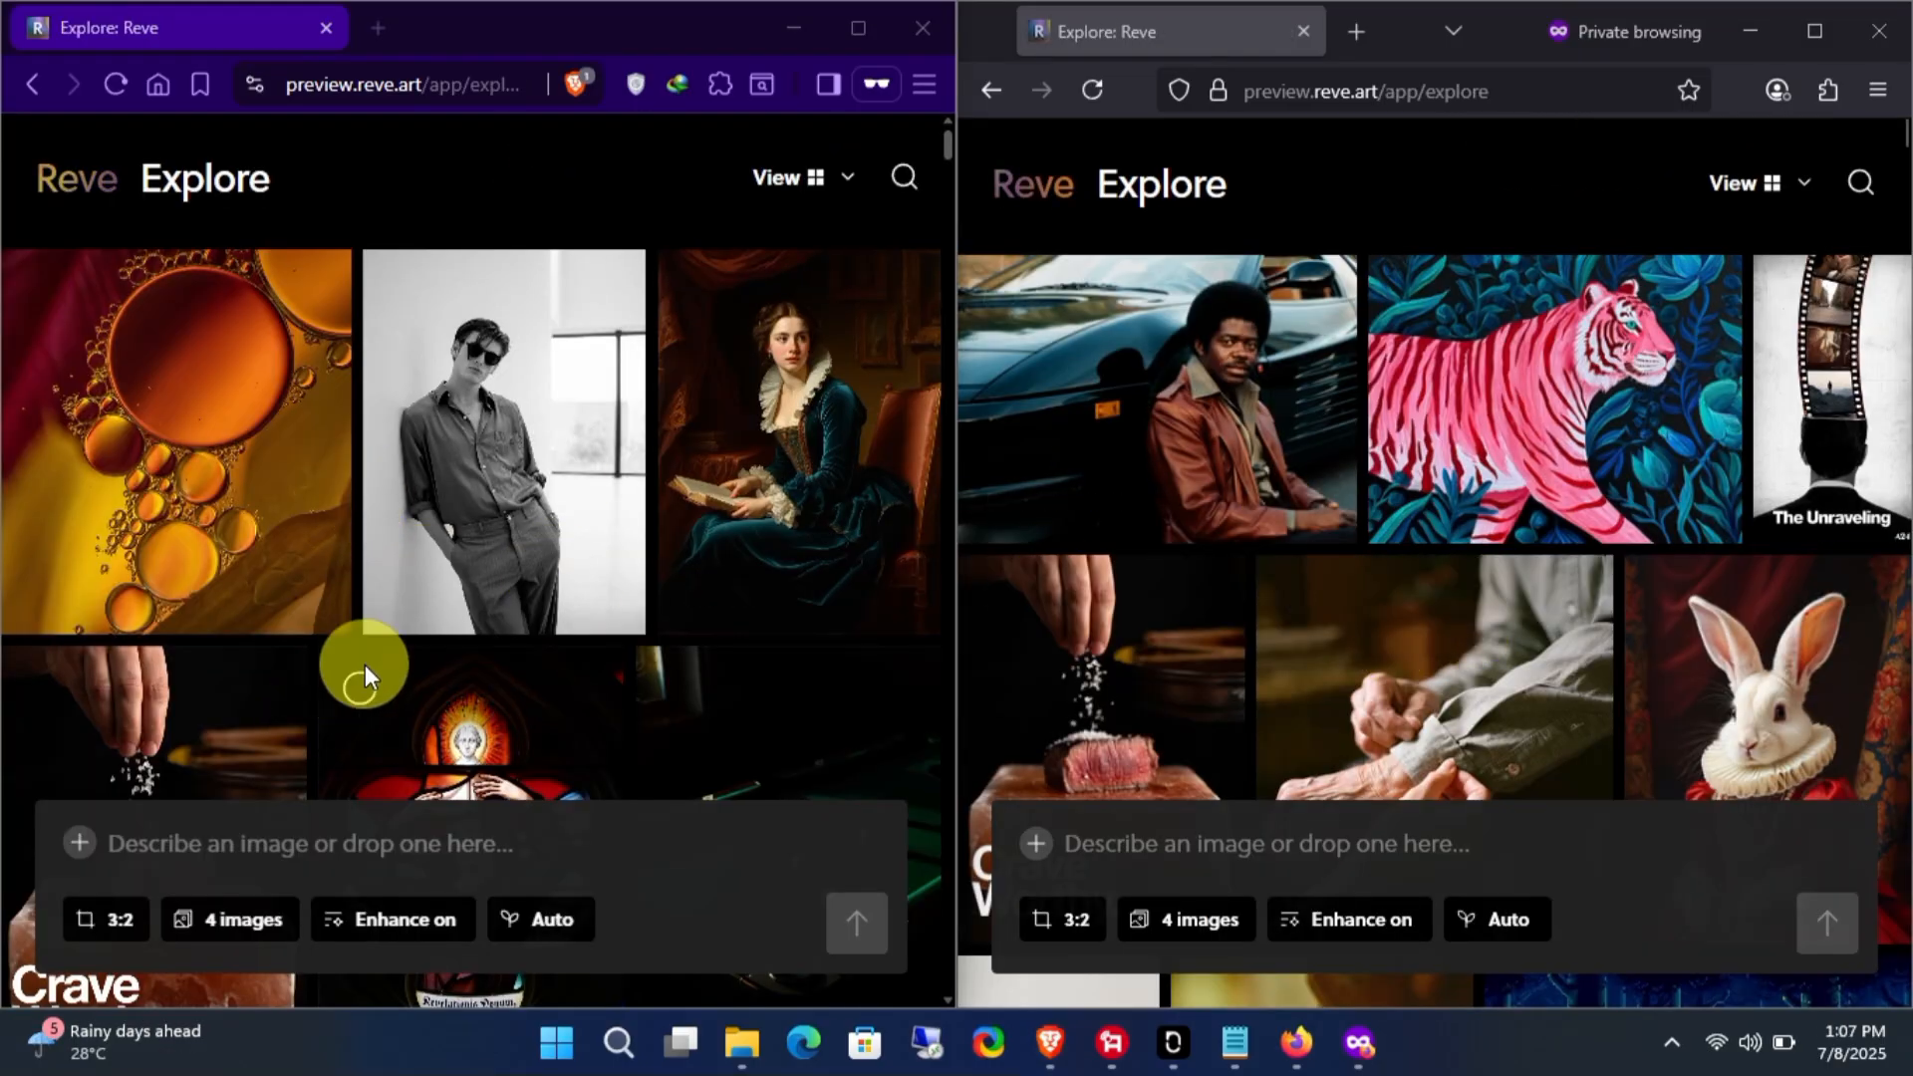
- Generate four 16:9 jungle sunset images in Reve, then bring up the Notepad prompts
click(107, 919)
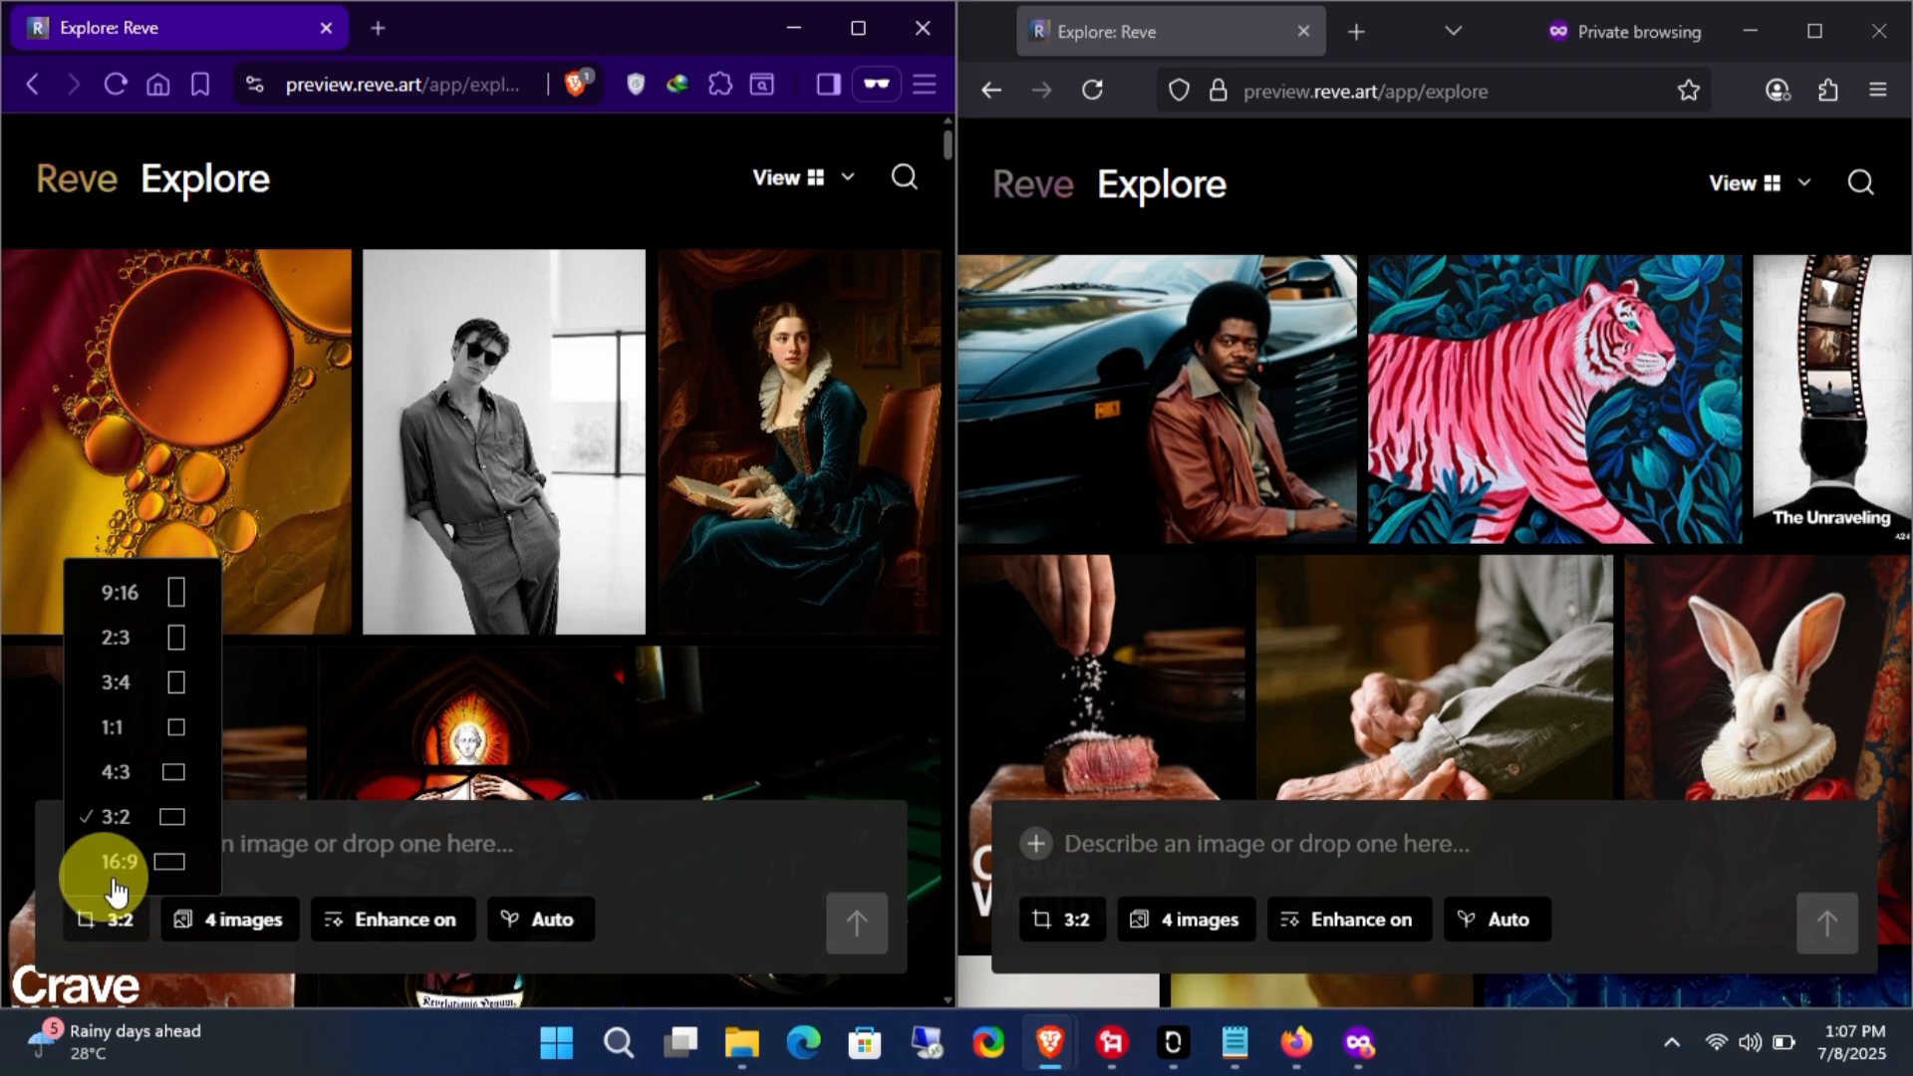
click(115, 861)
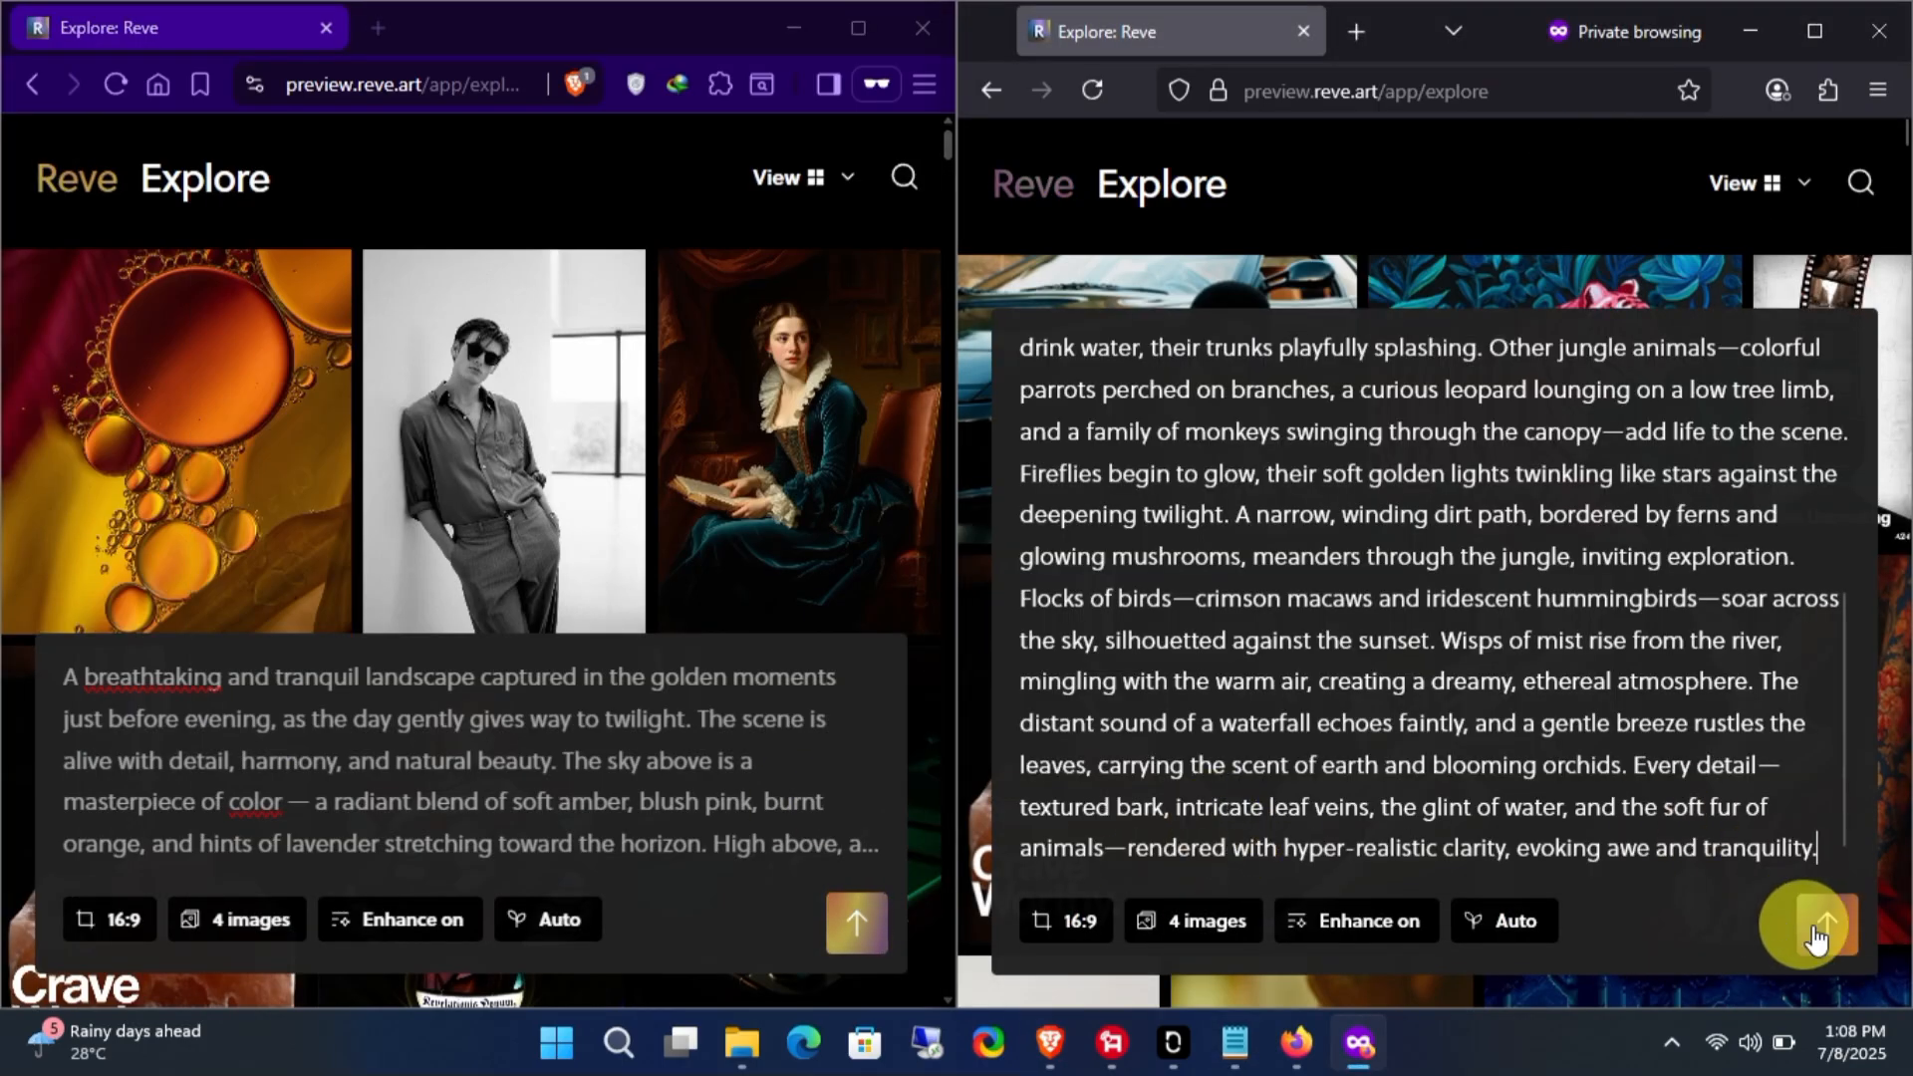
click(1826, 923)
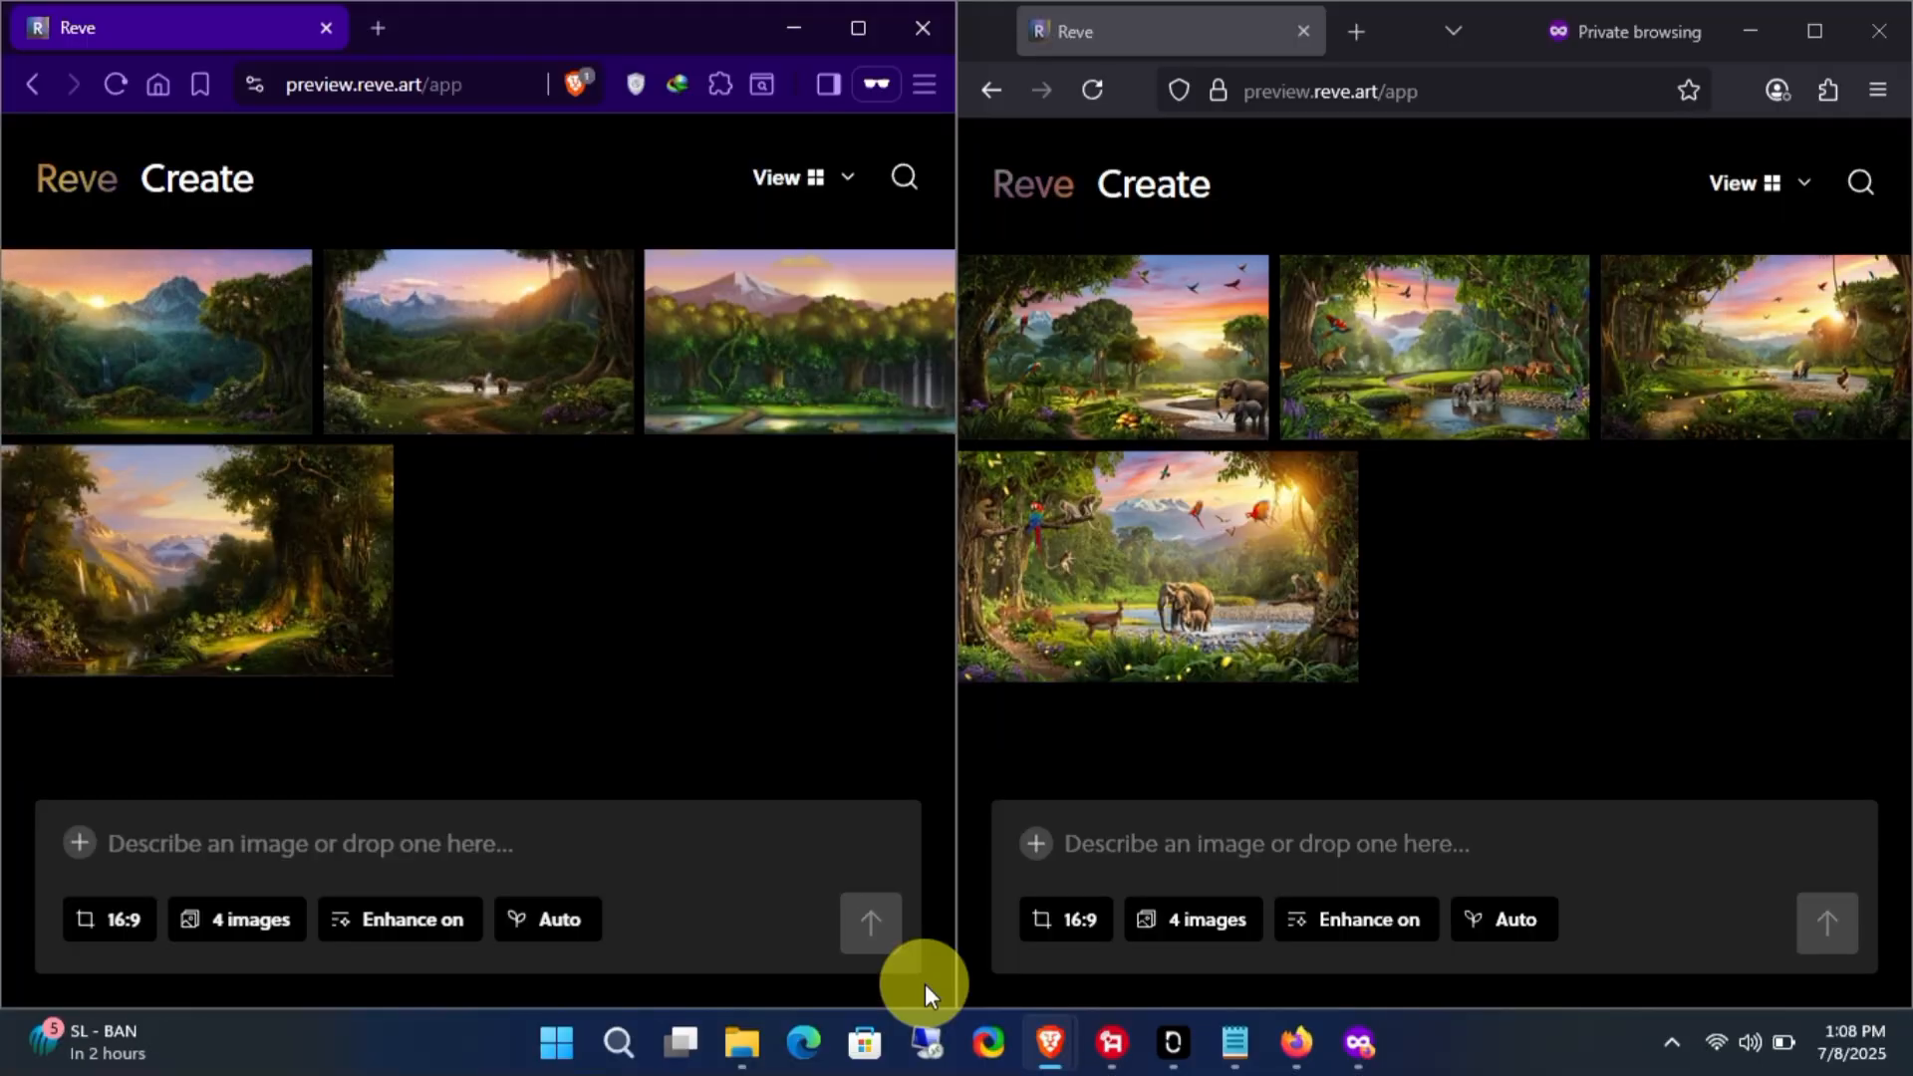
click(197, 560)
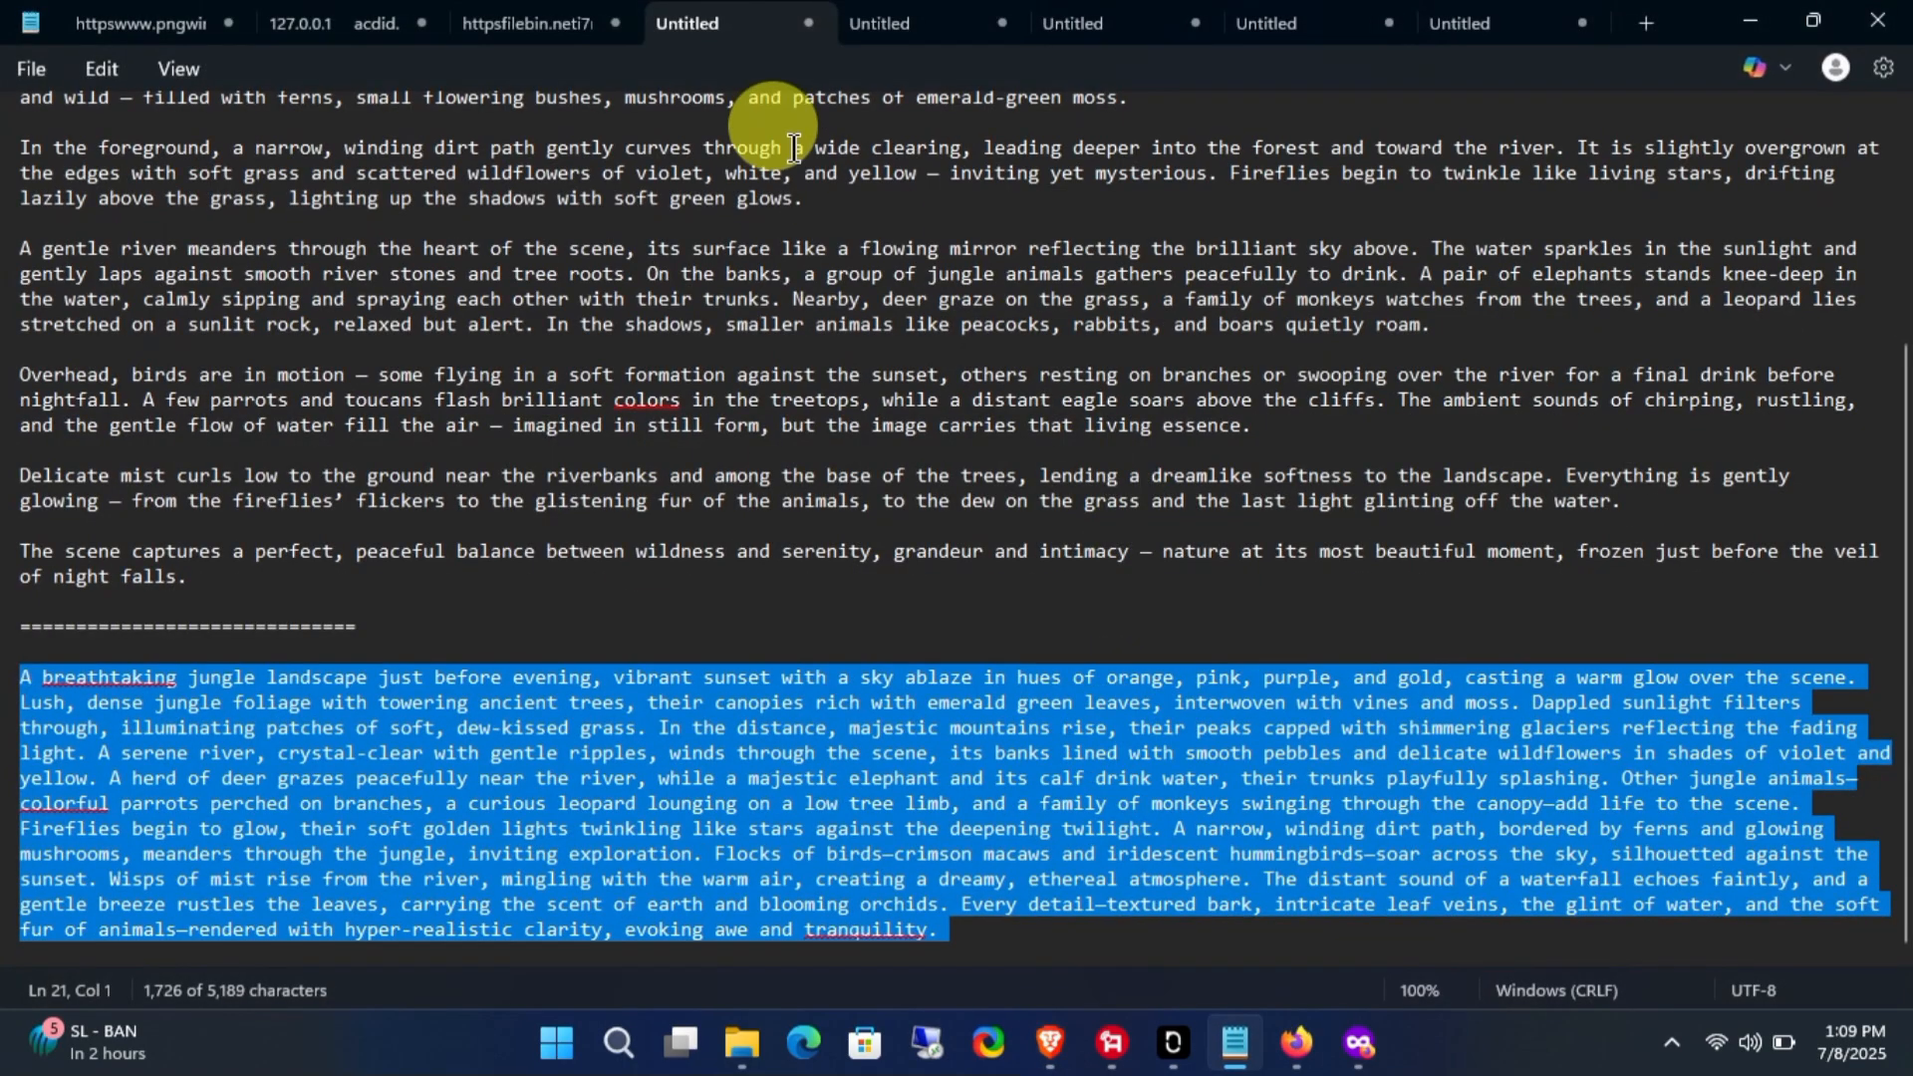
- Switch back to the browser so the desert sunset prompt goes into Reve
click(880, 23)
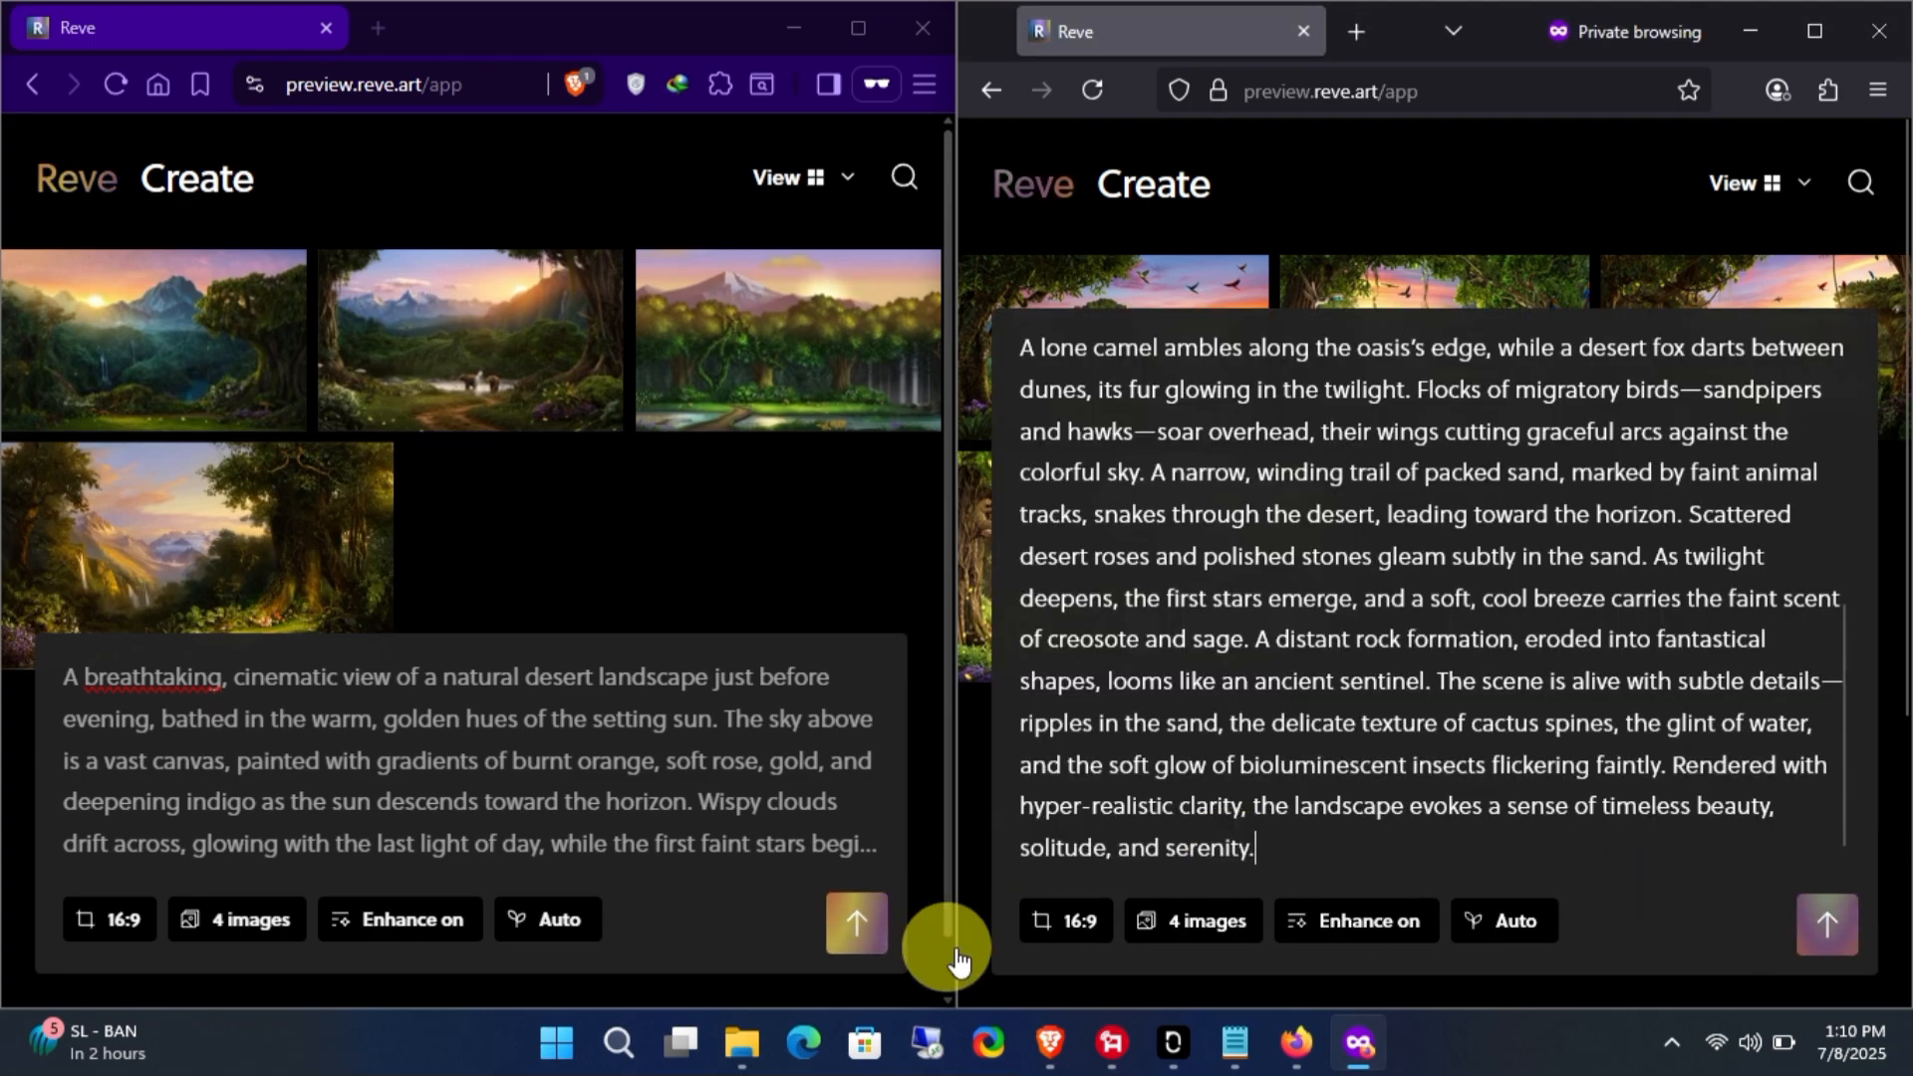
- Submit the desert sunset prompt to Reve Image for generation
click(1826, 924)
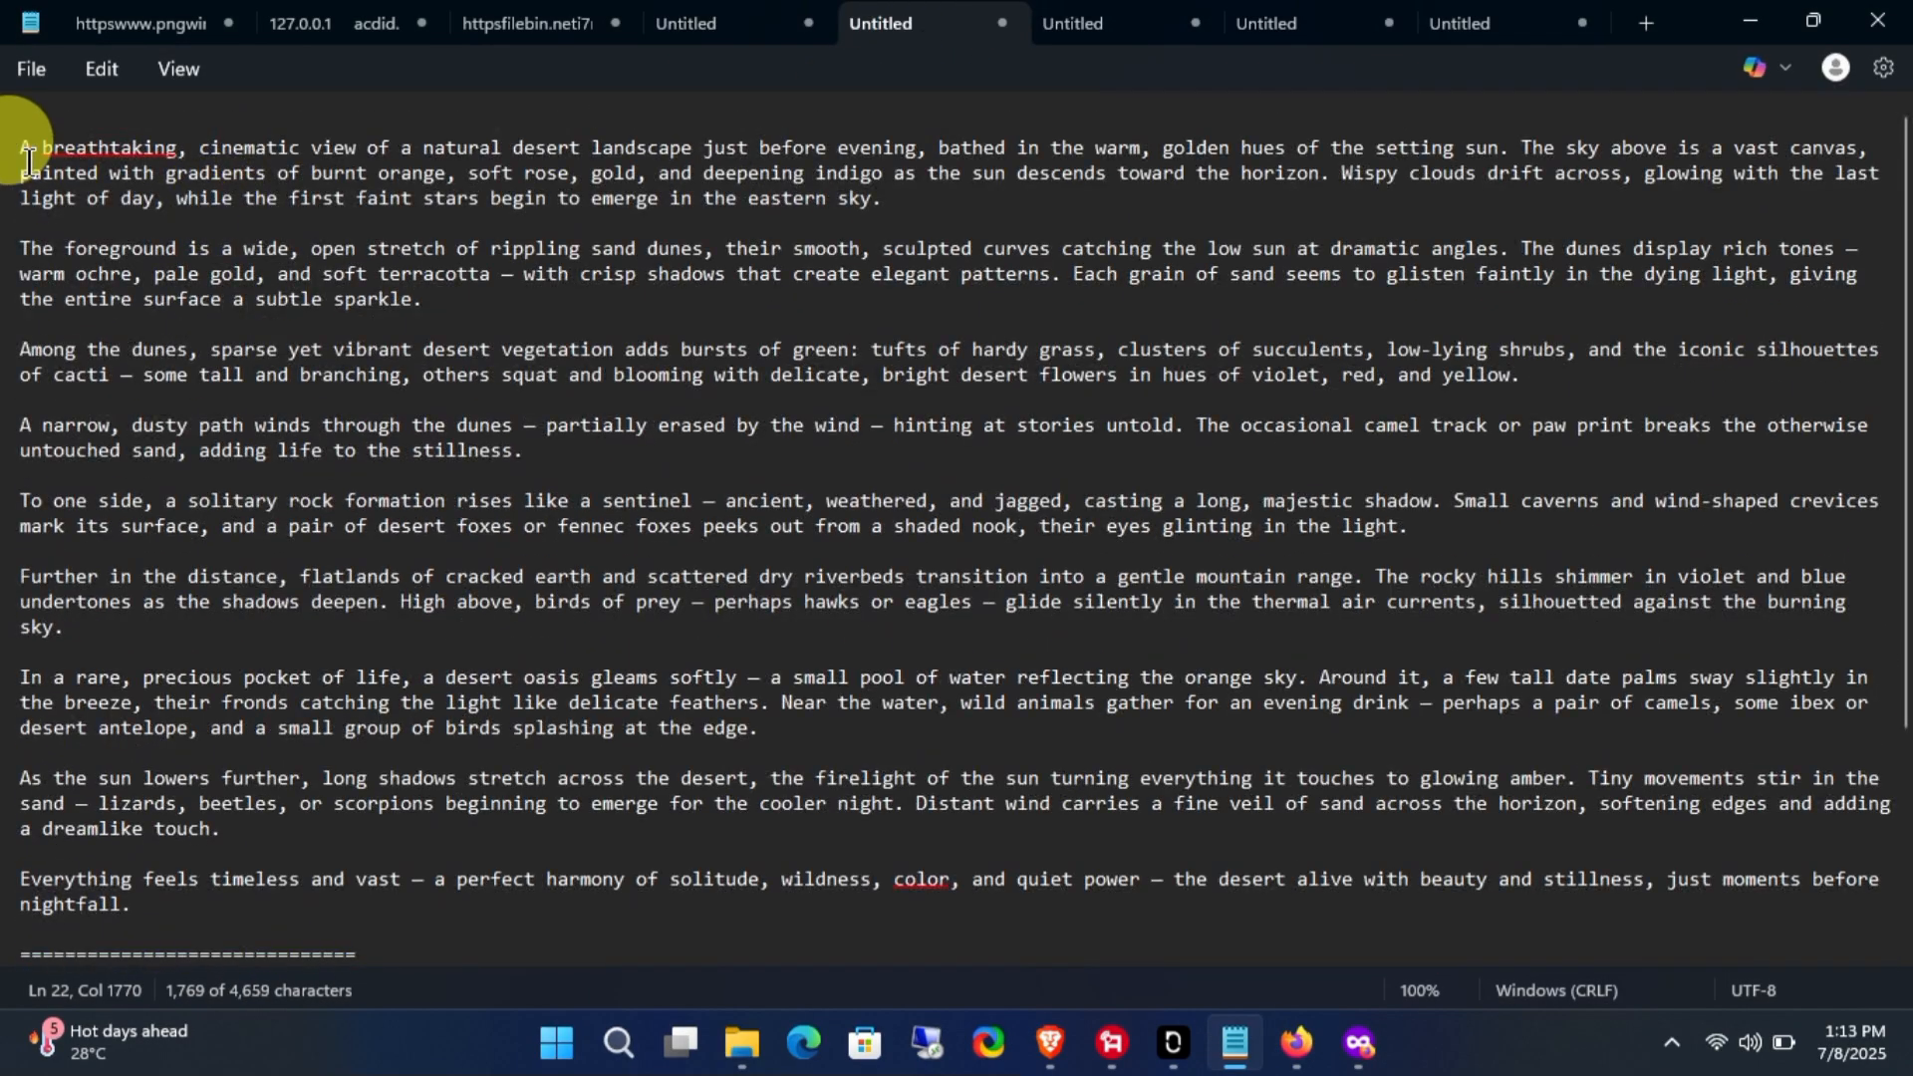
- Select the entire desert description in Notepad for copying
key(ctrl+a)
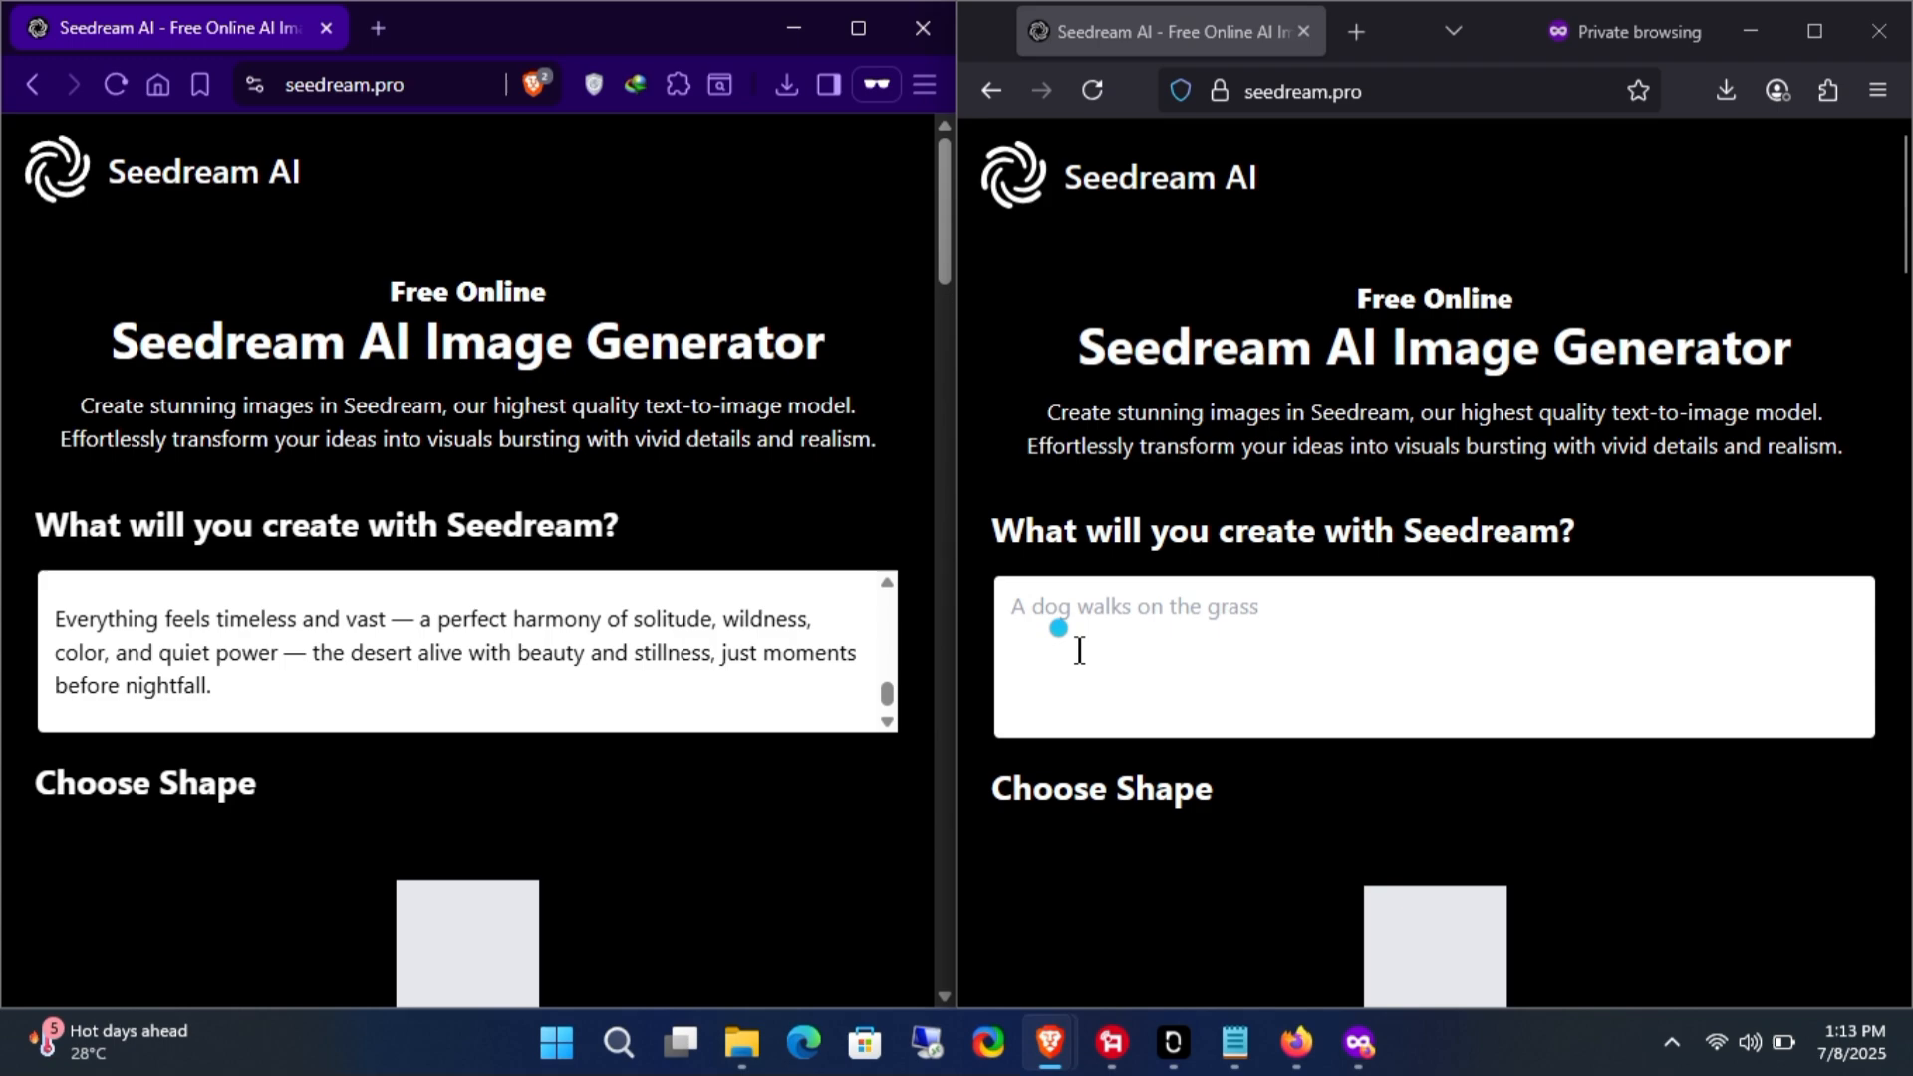
- Generate 16:9 Seedream AI images for the desert sunset, then the moonlit jungle prompt
scroll(down, 3)
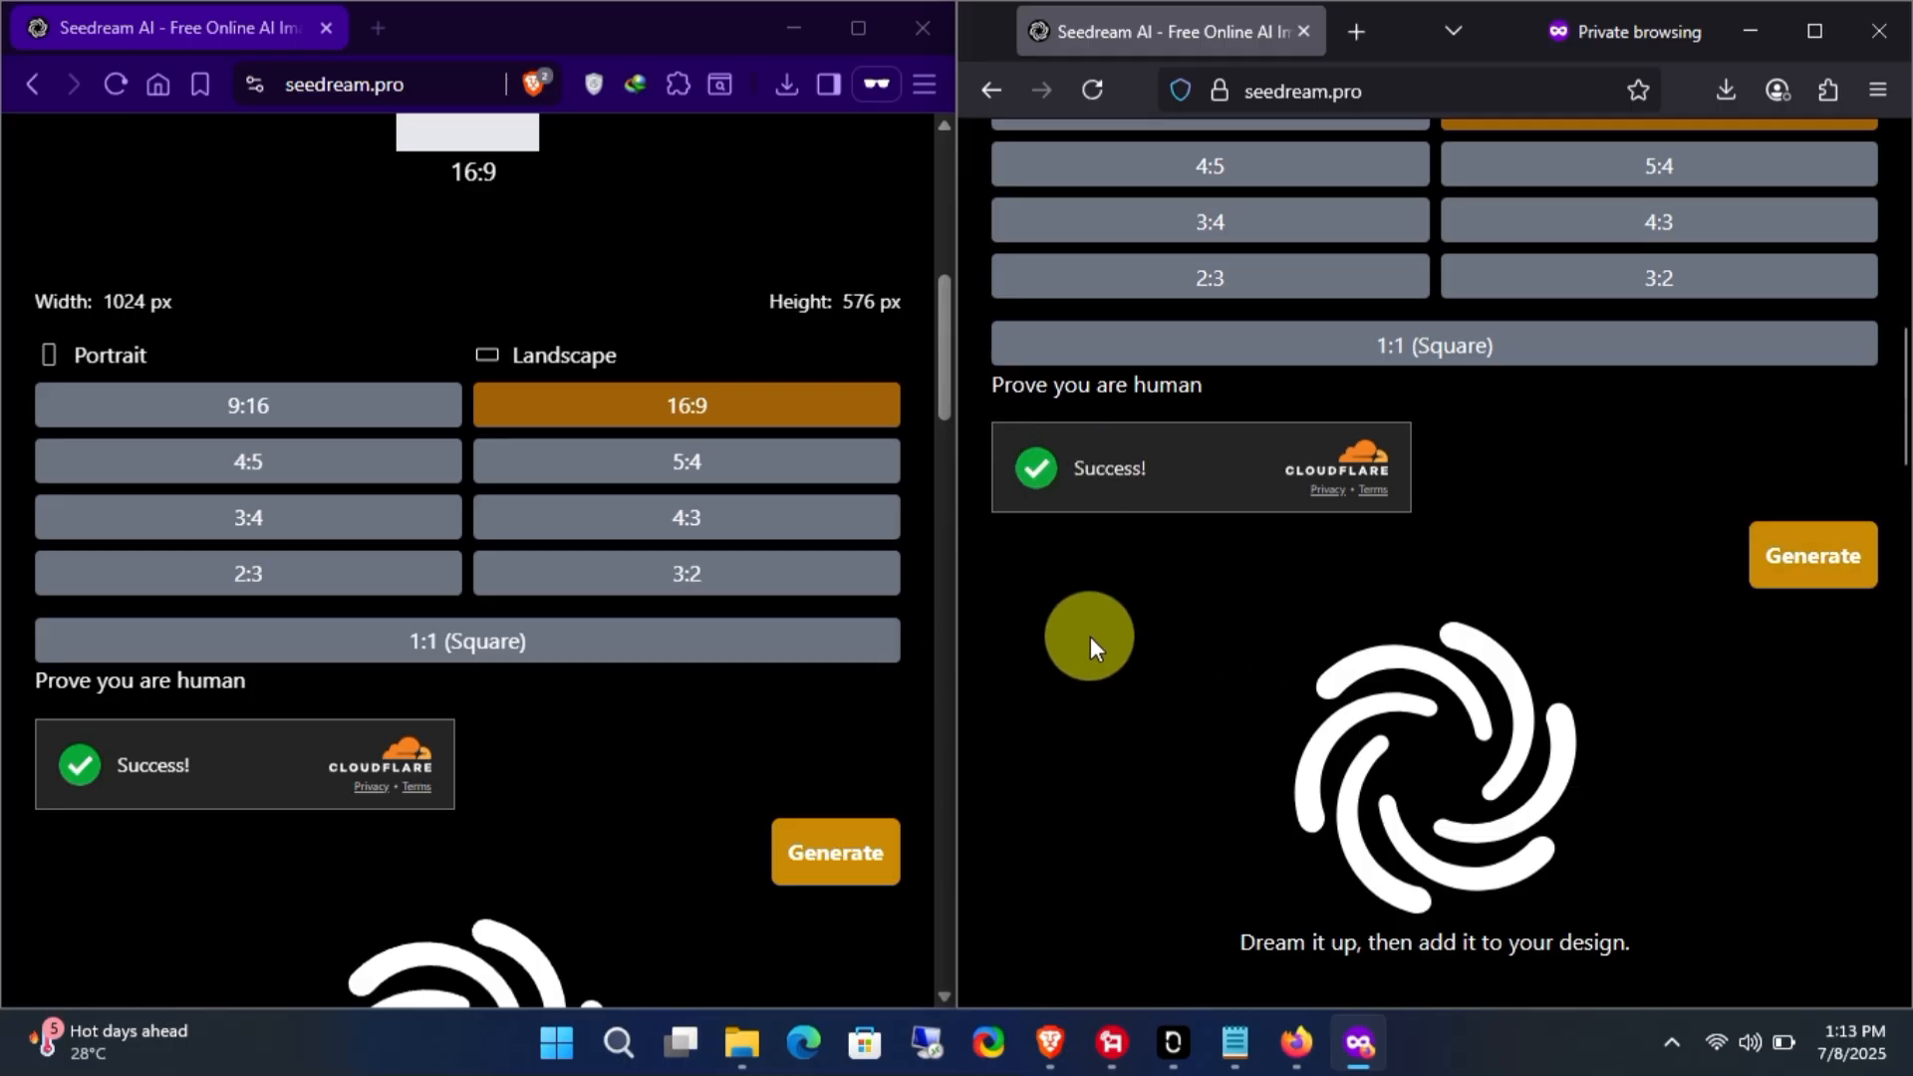
click(834, 852)
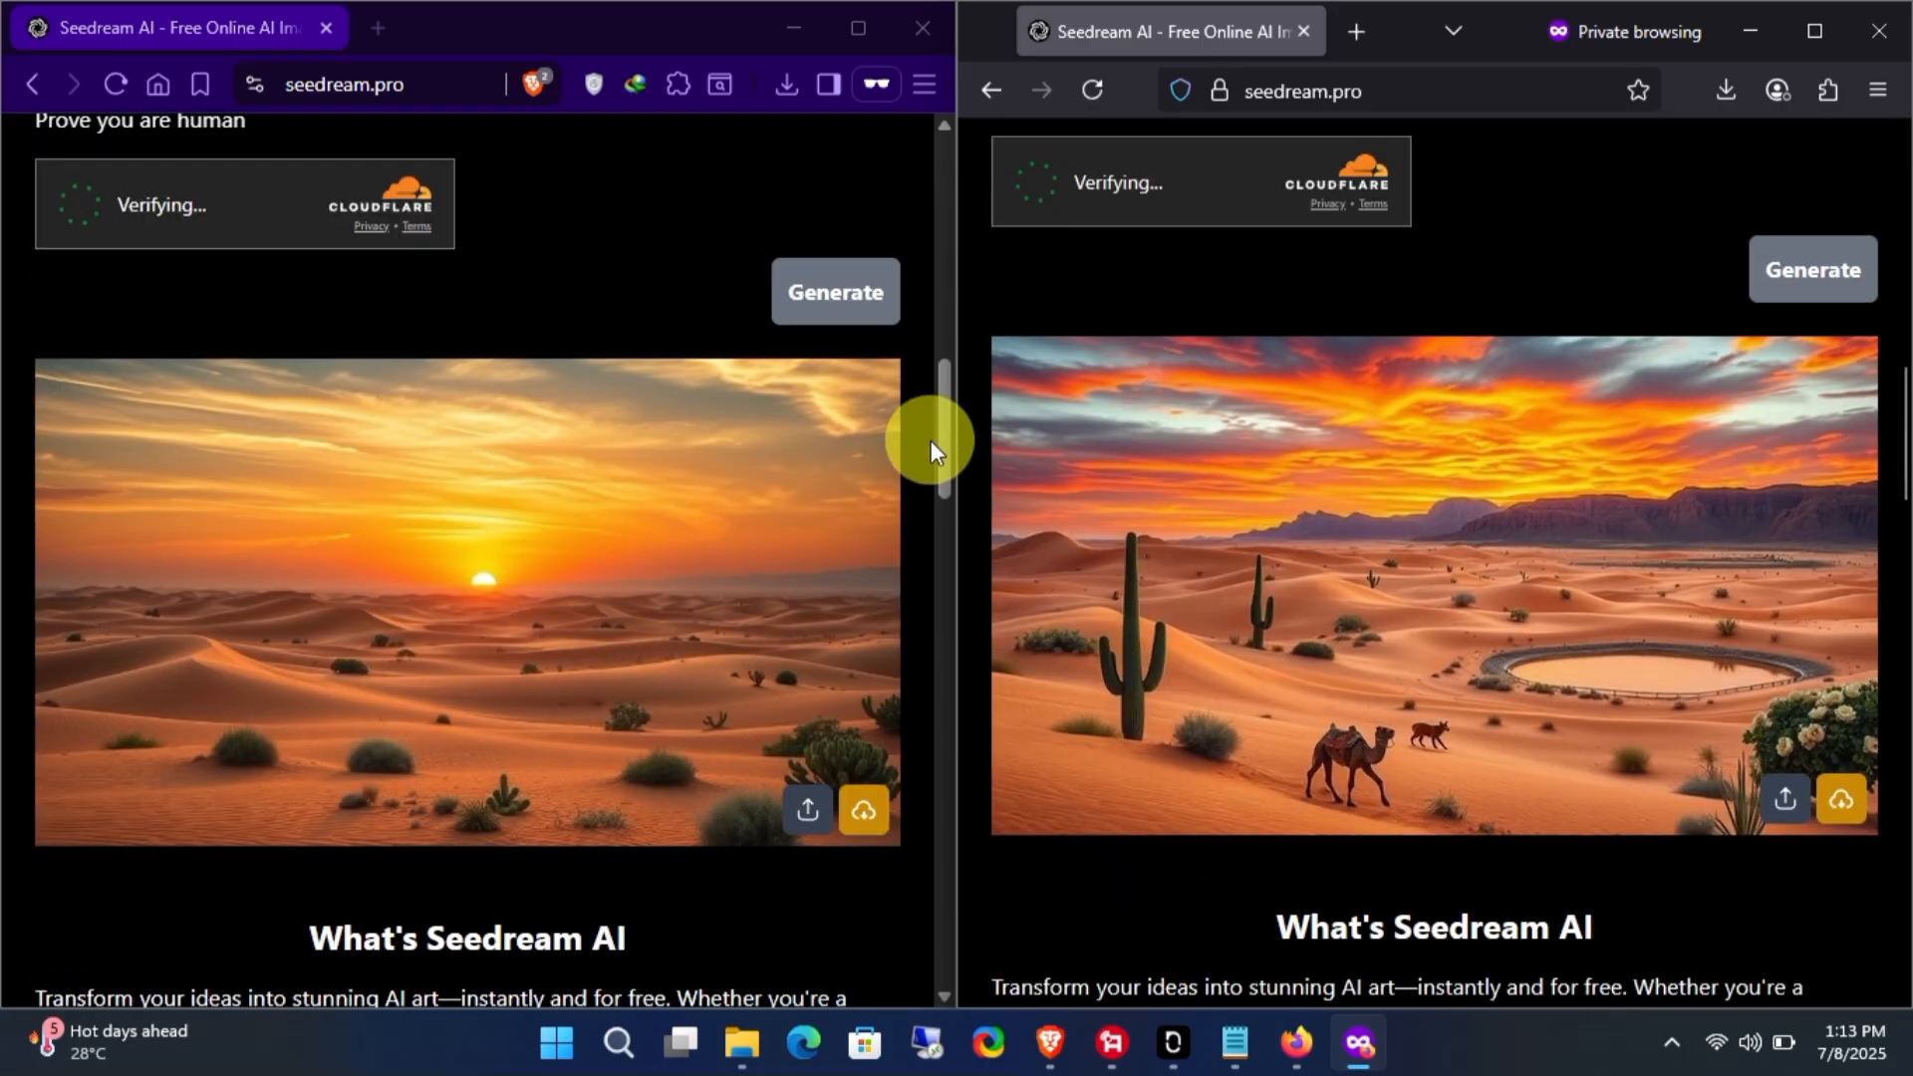
click(835, 292)
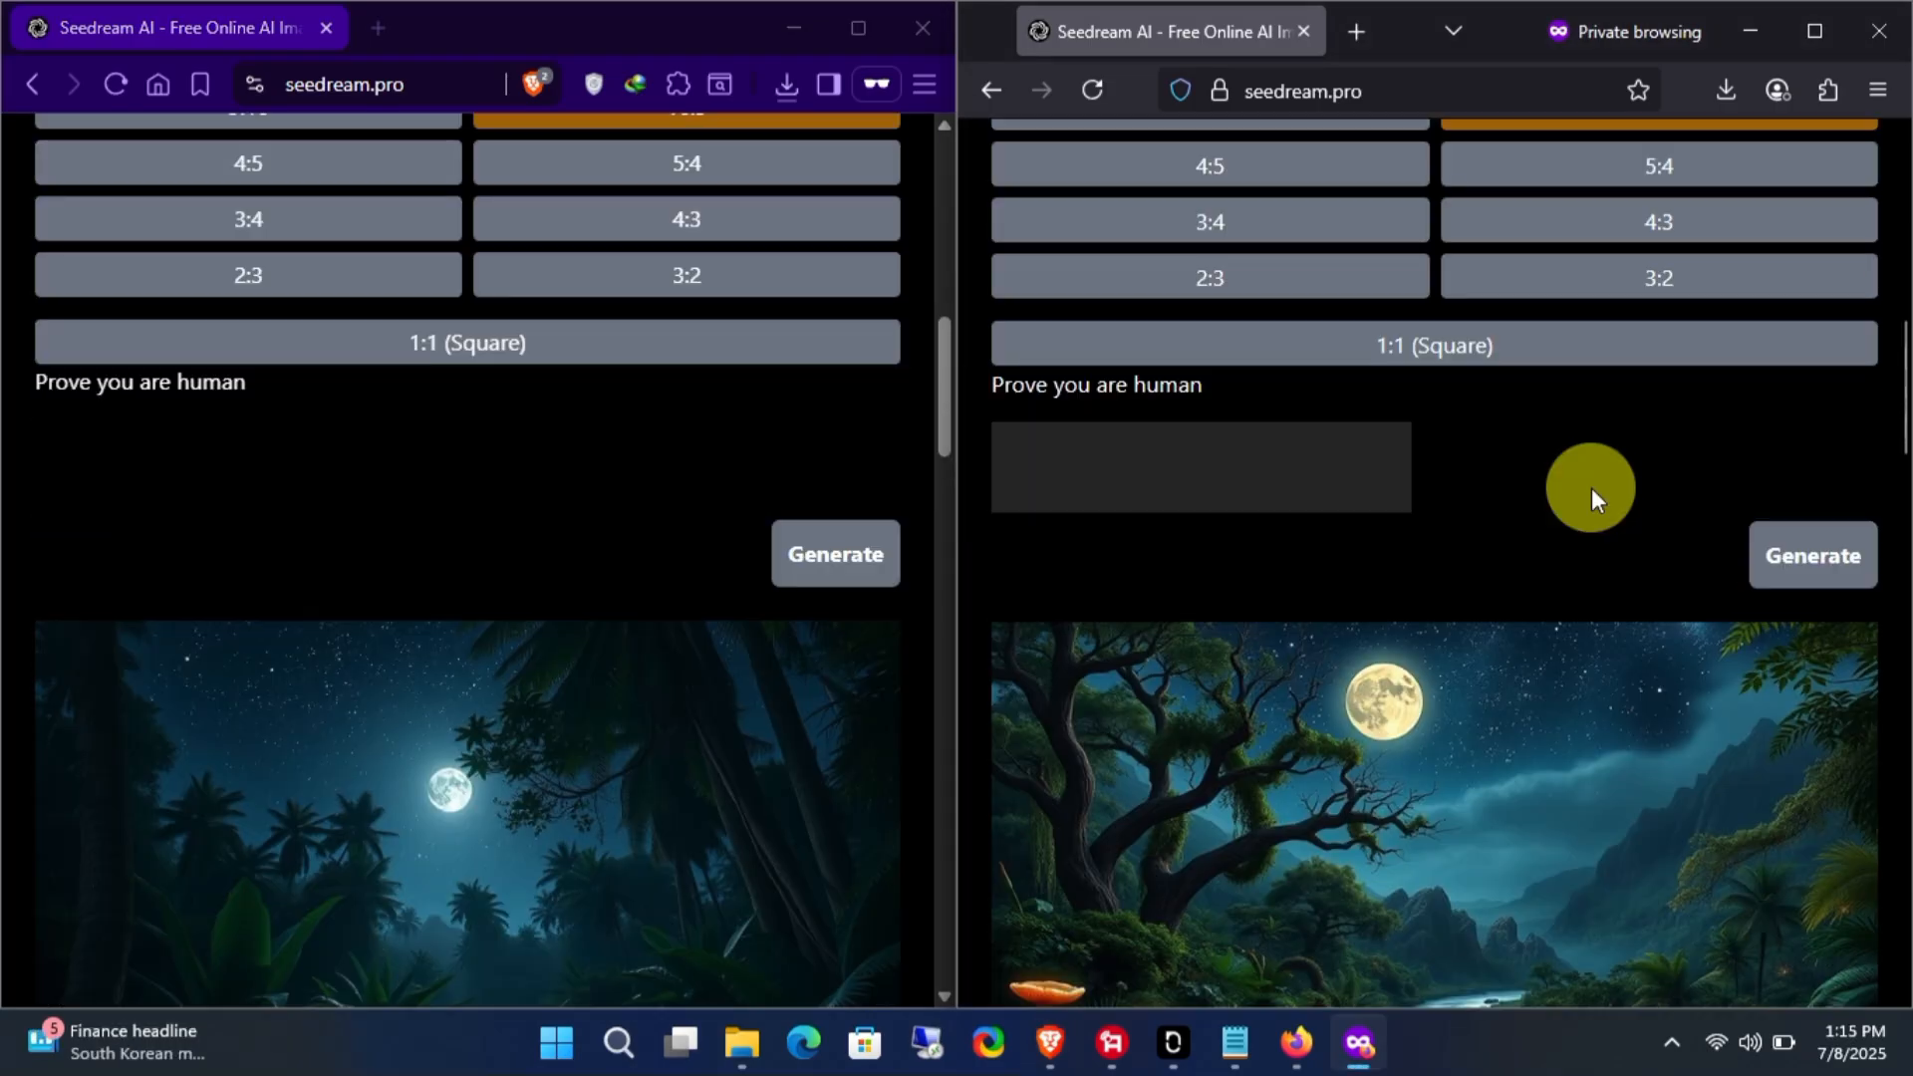
scroll(down, 3)
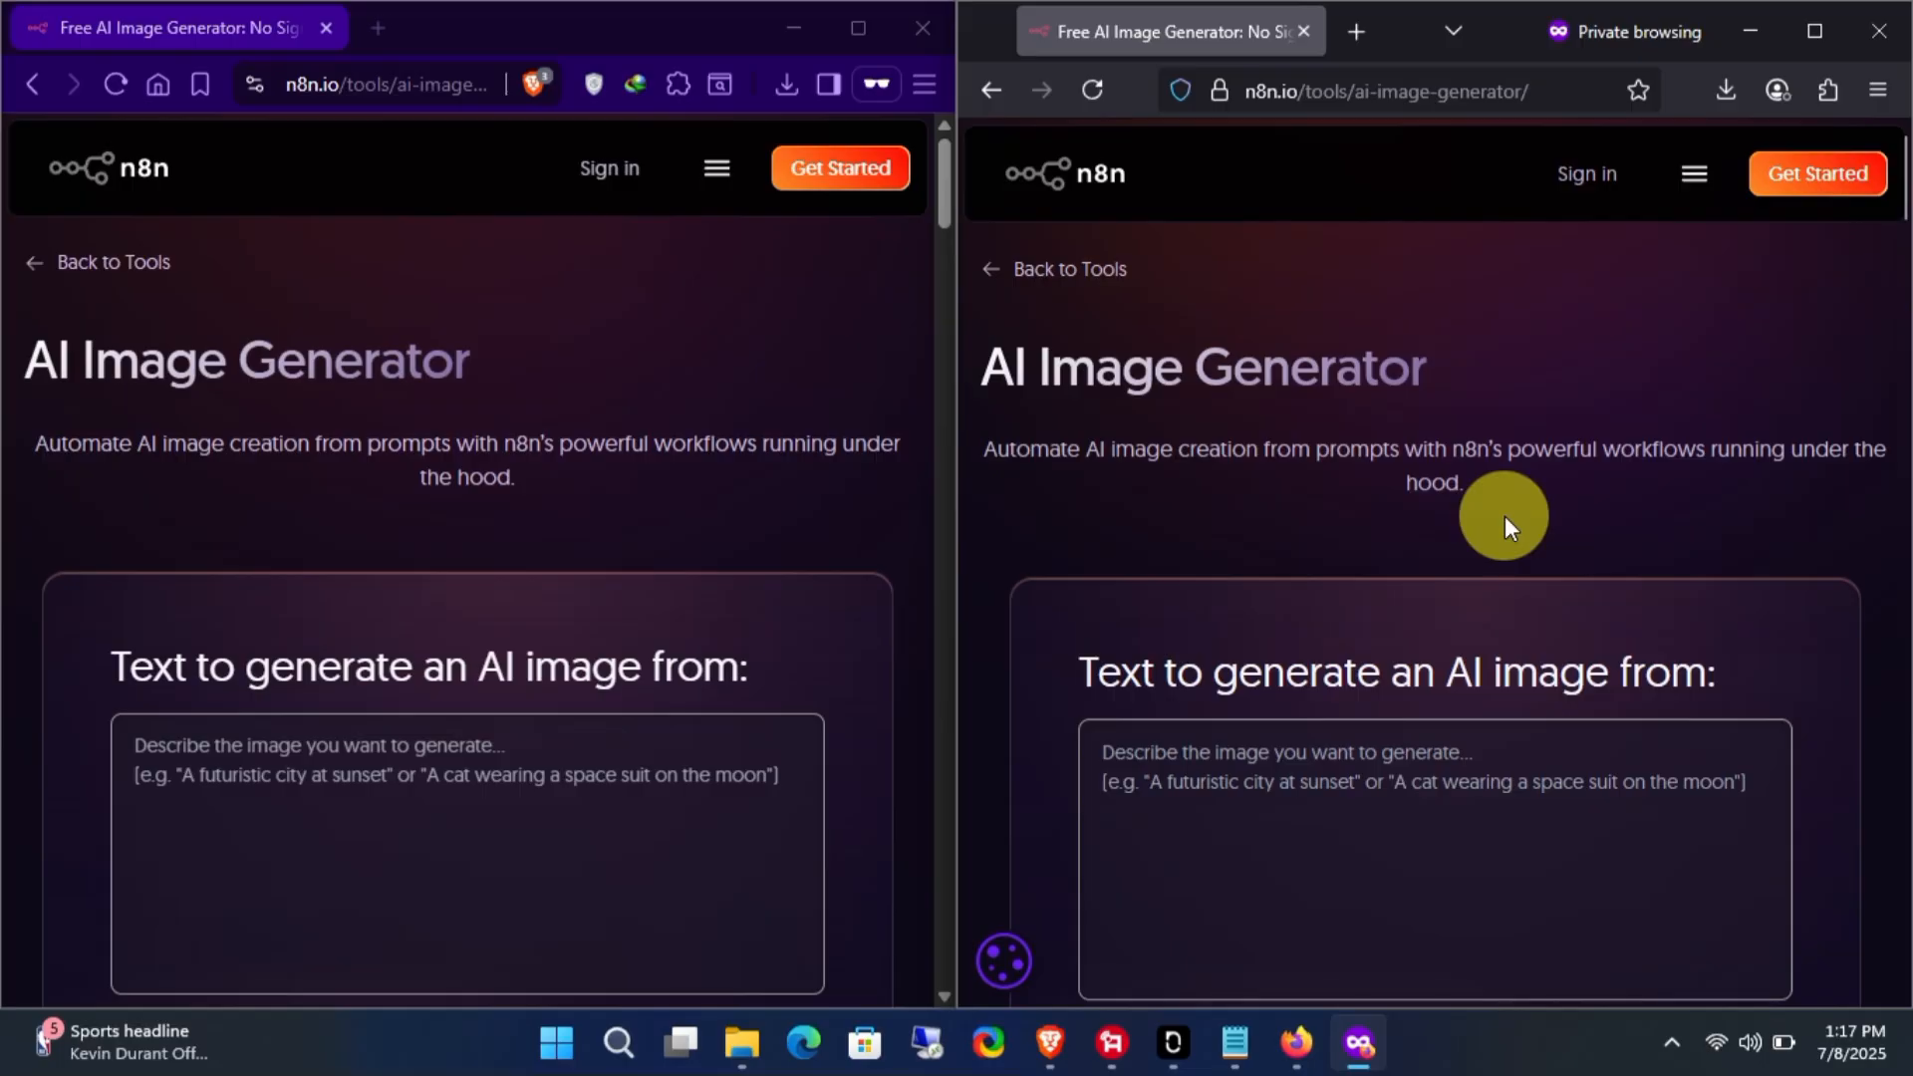
mouse_move(913, 509)
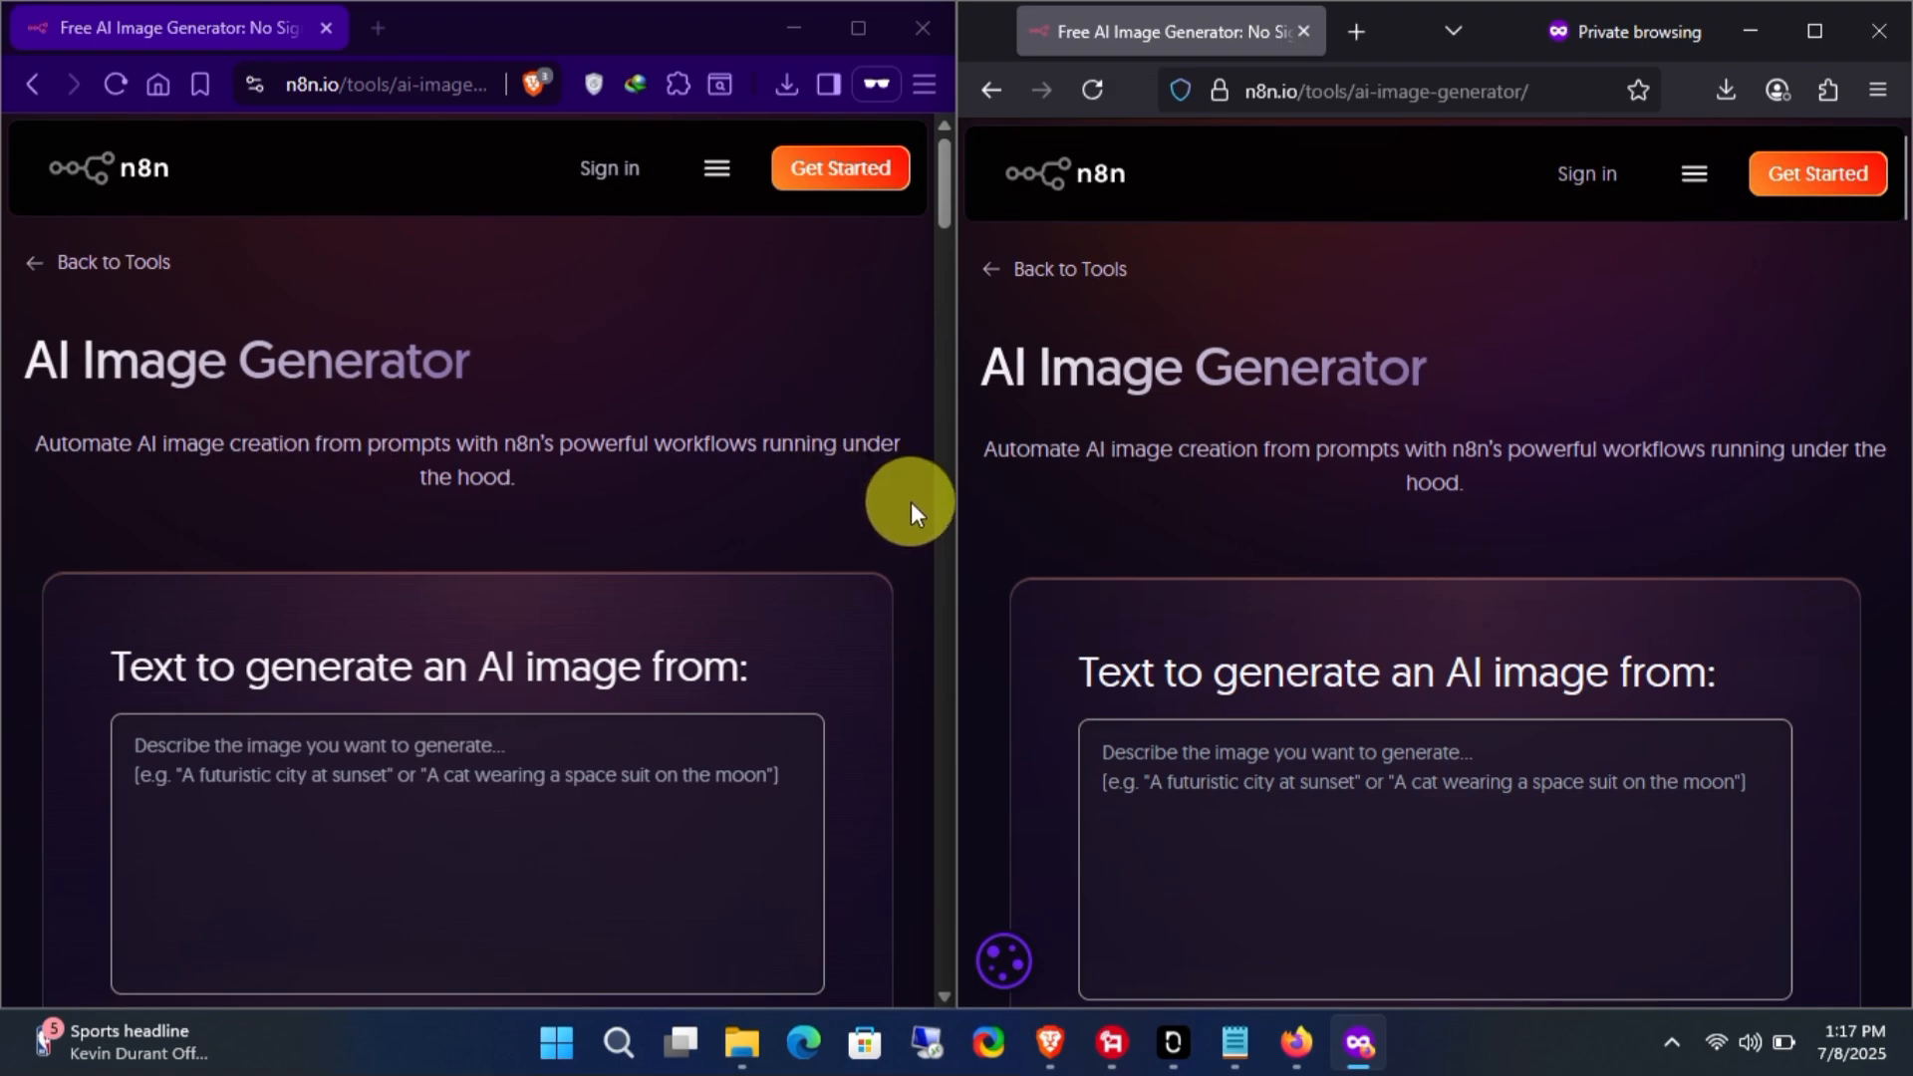
mouse_move(899, 509)
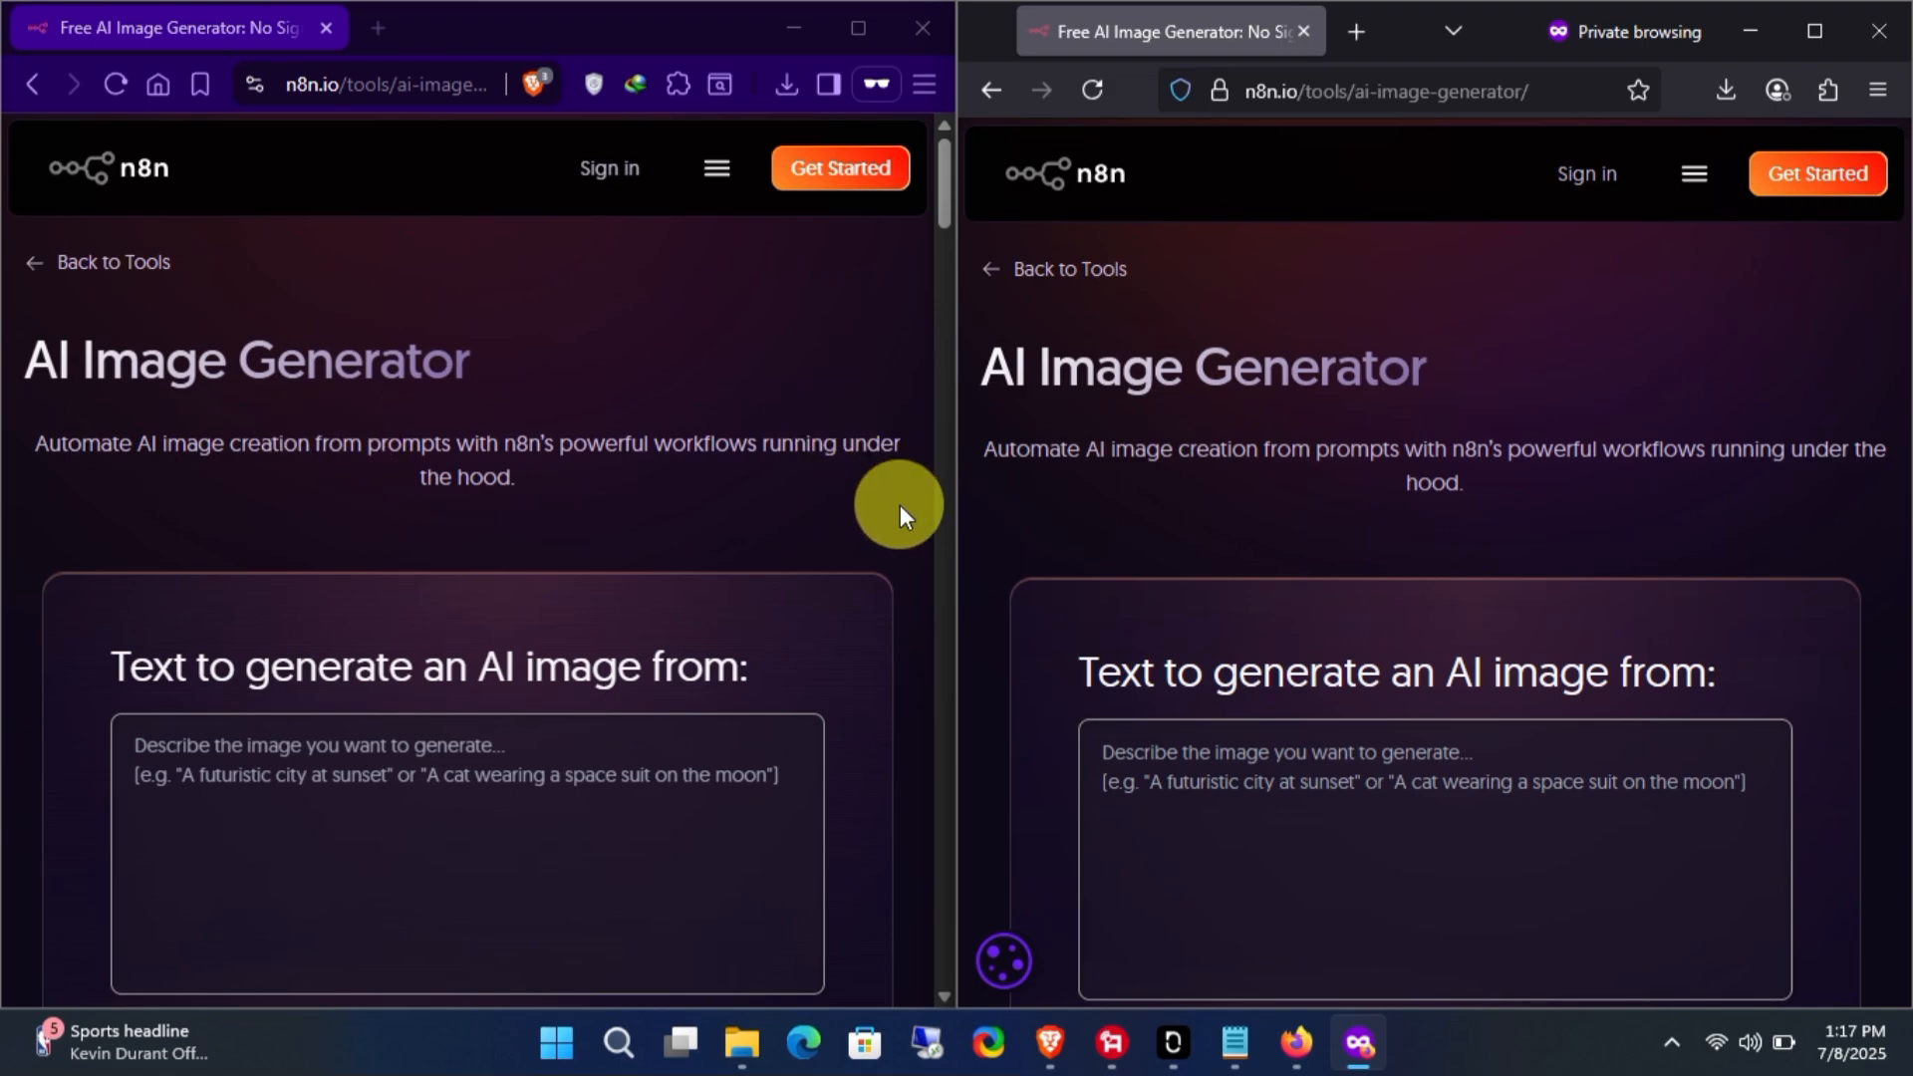
mouse_move(910, 545)
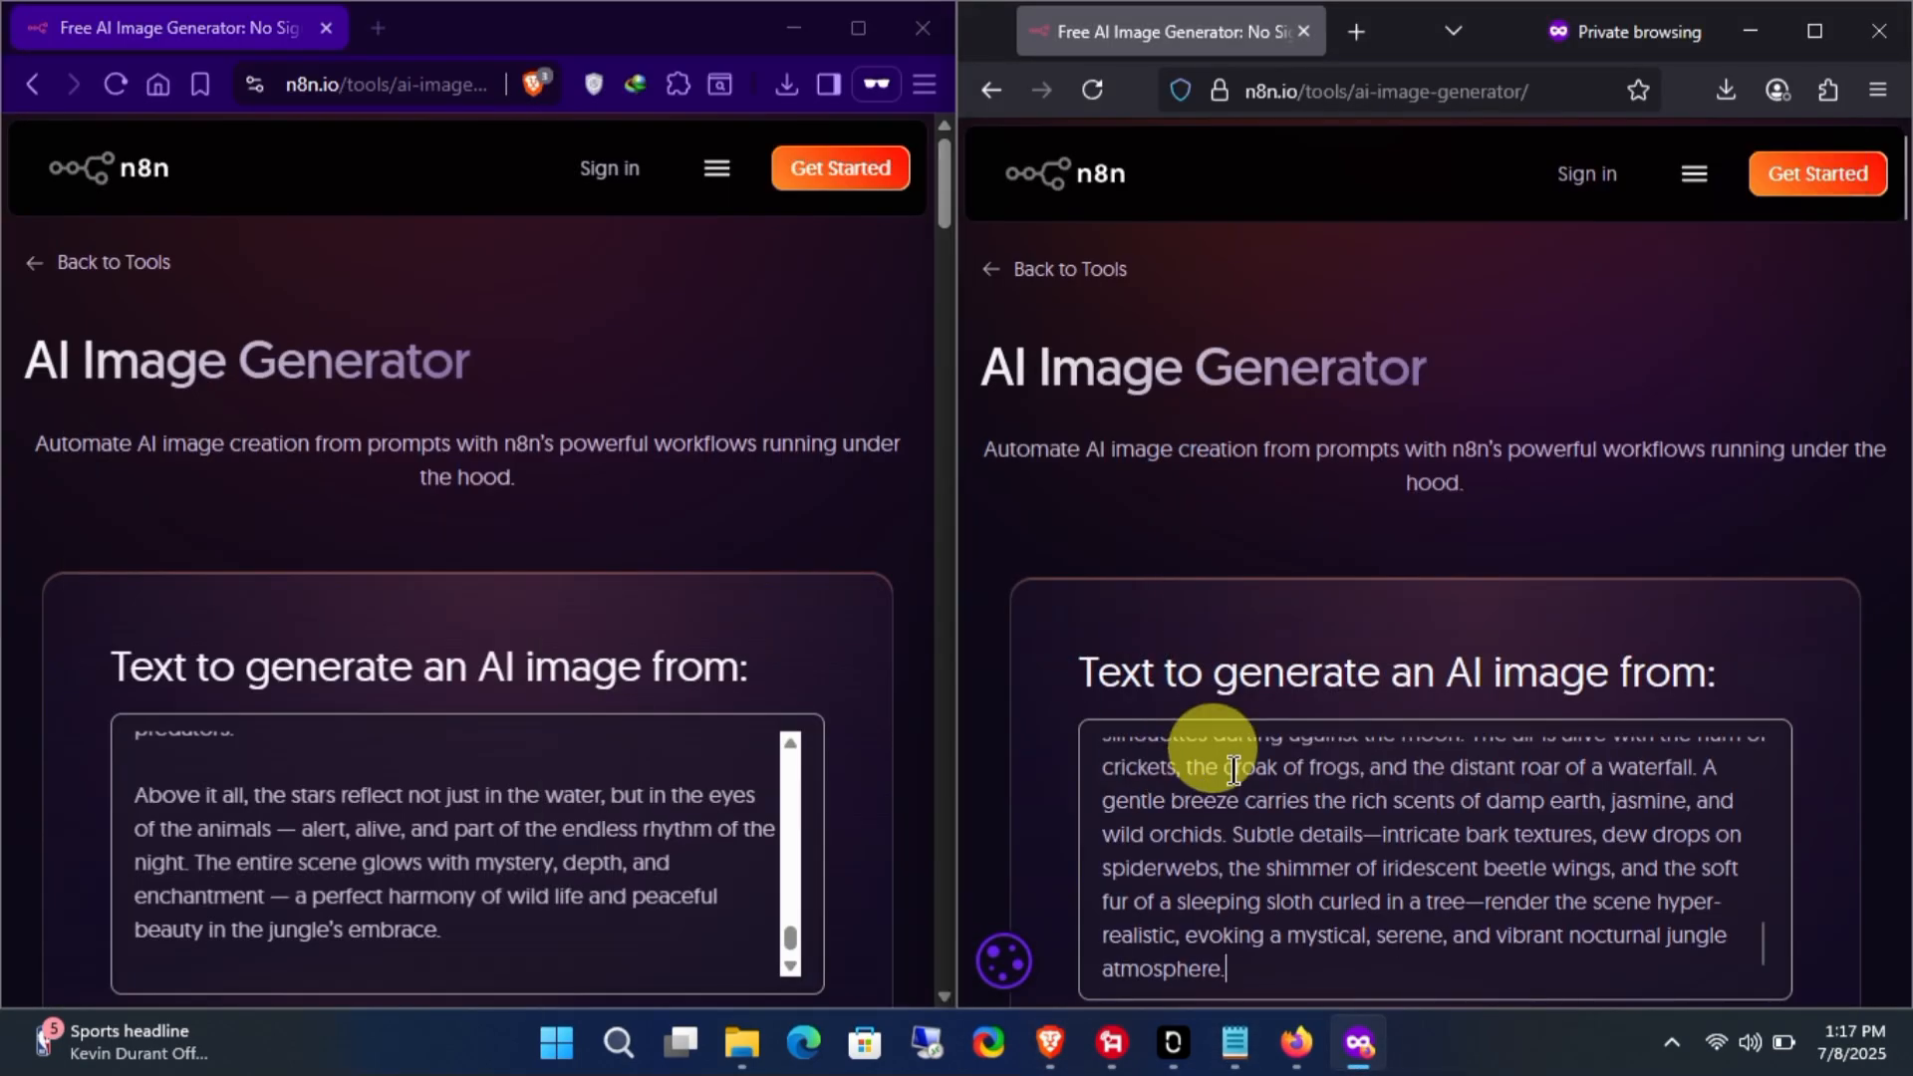
- Generate four moonlit jungle images with n8n's Generate AI Image button
scroll(down, 3)
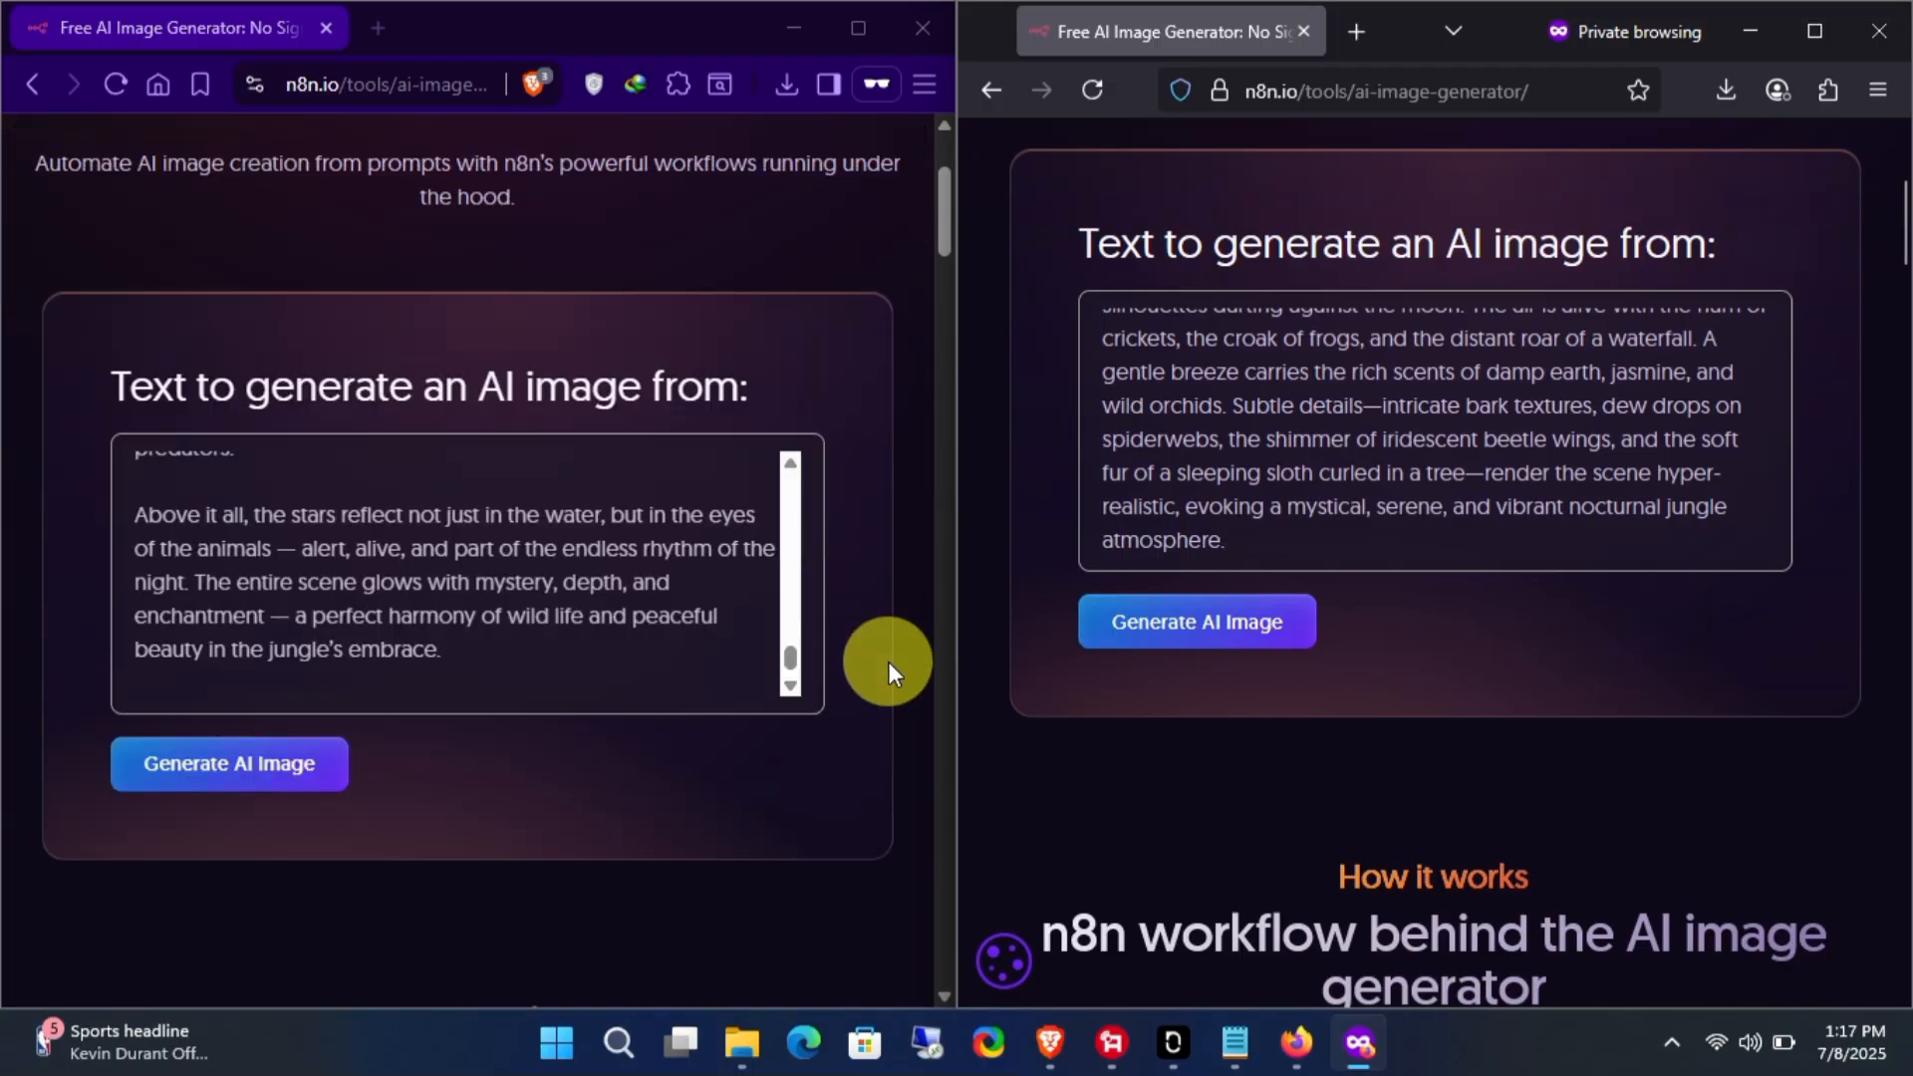
click(1195, 621)
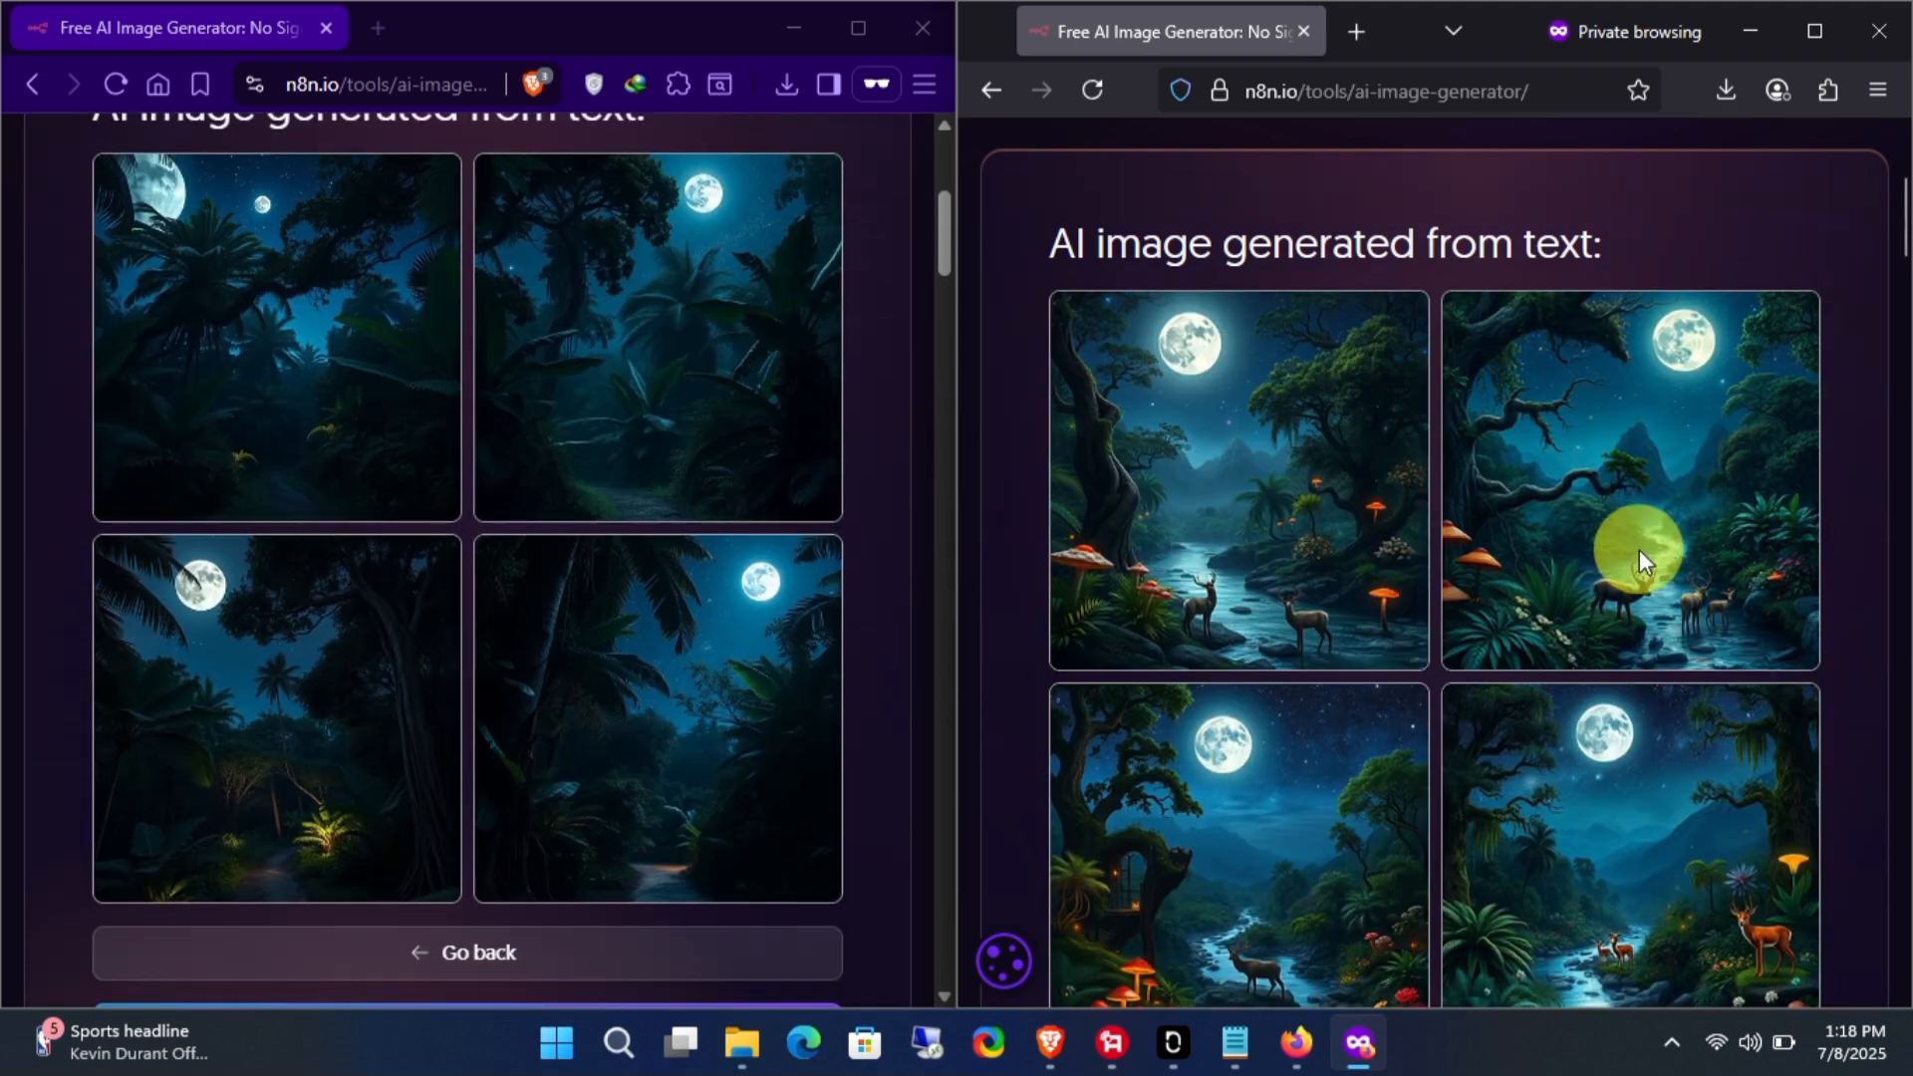
click(466, 953)
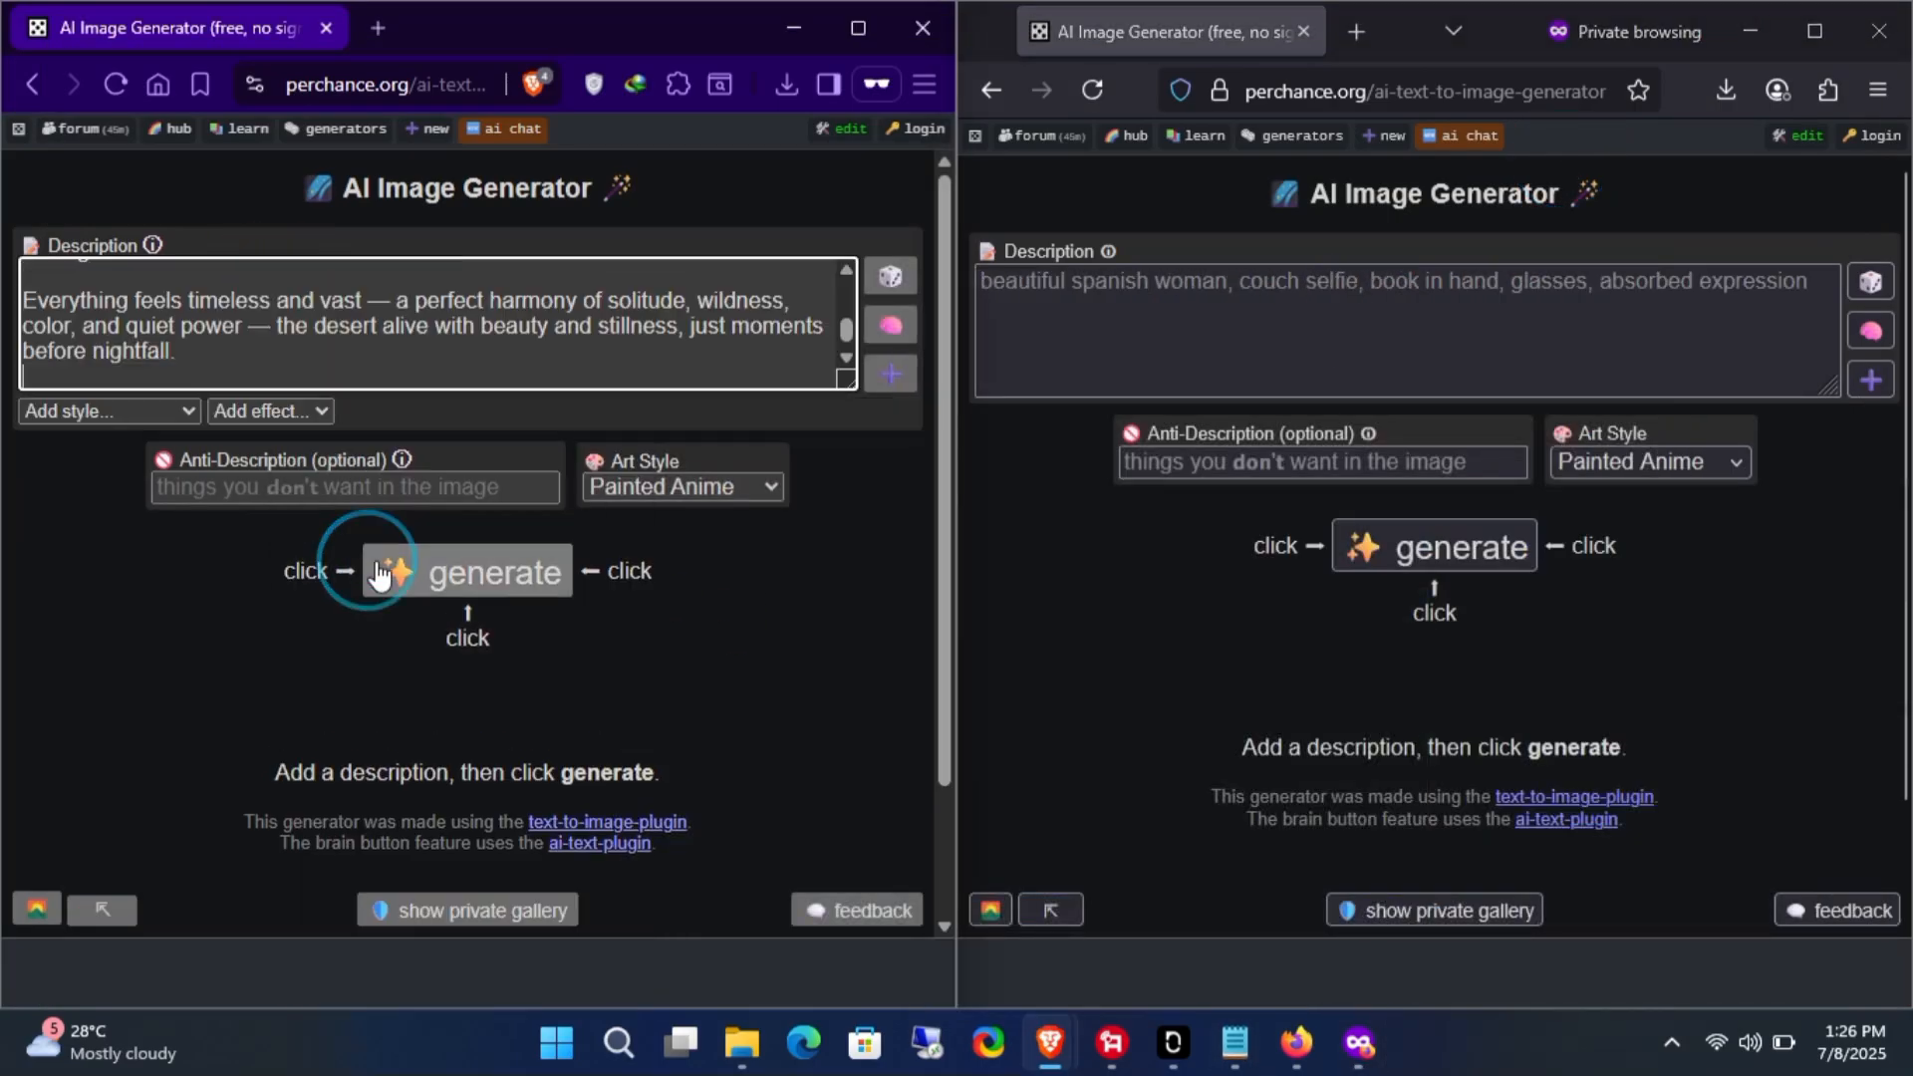
- Enter the prompt in Perchance with No style and start generating square images
text(siren, shimmering tail, wavy red hair, lounging on a rock, azure sea, albatrosses soaring, close up)
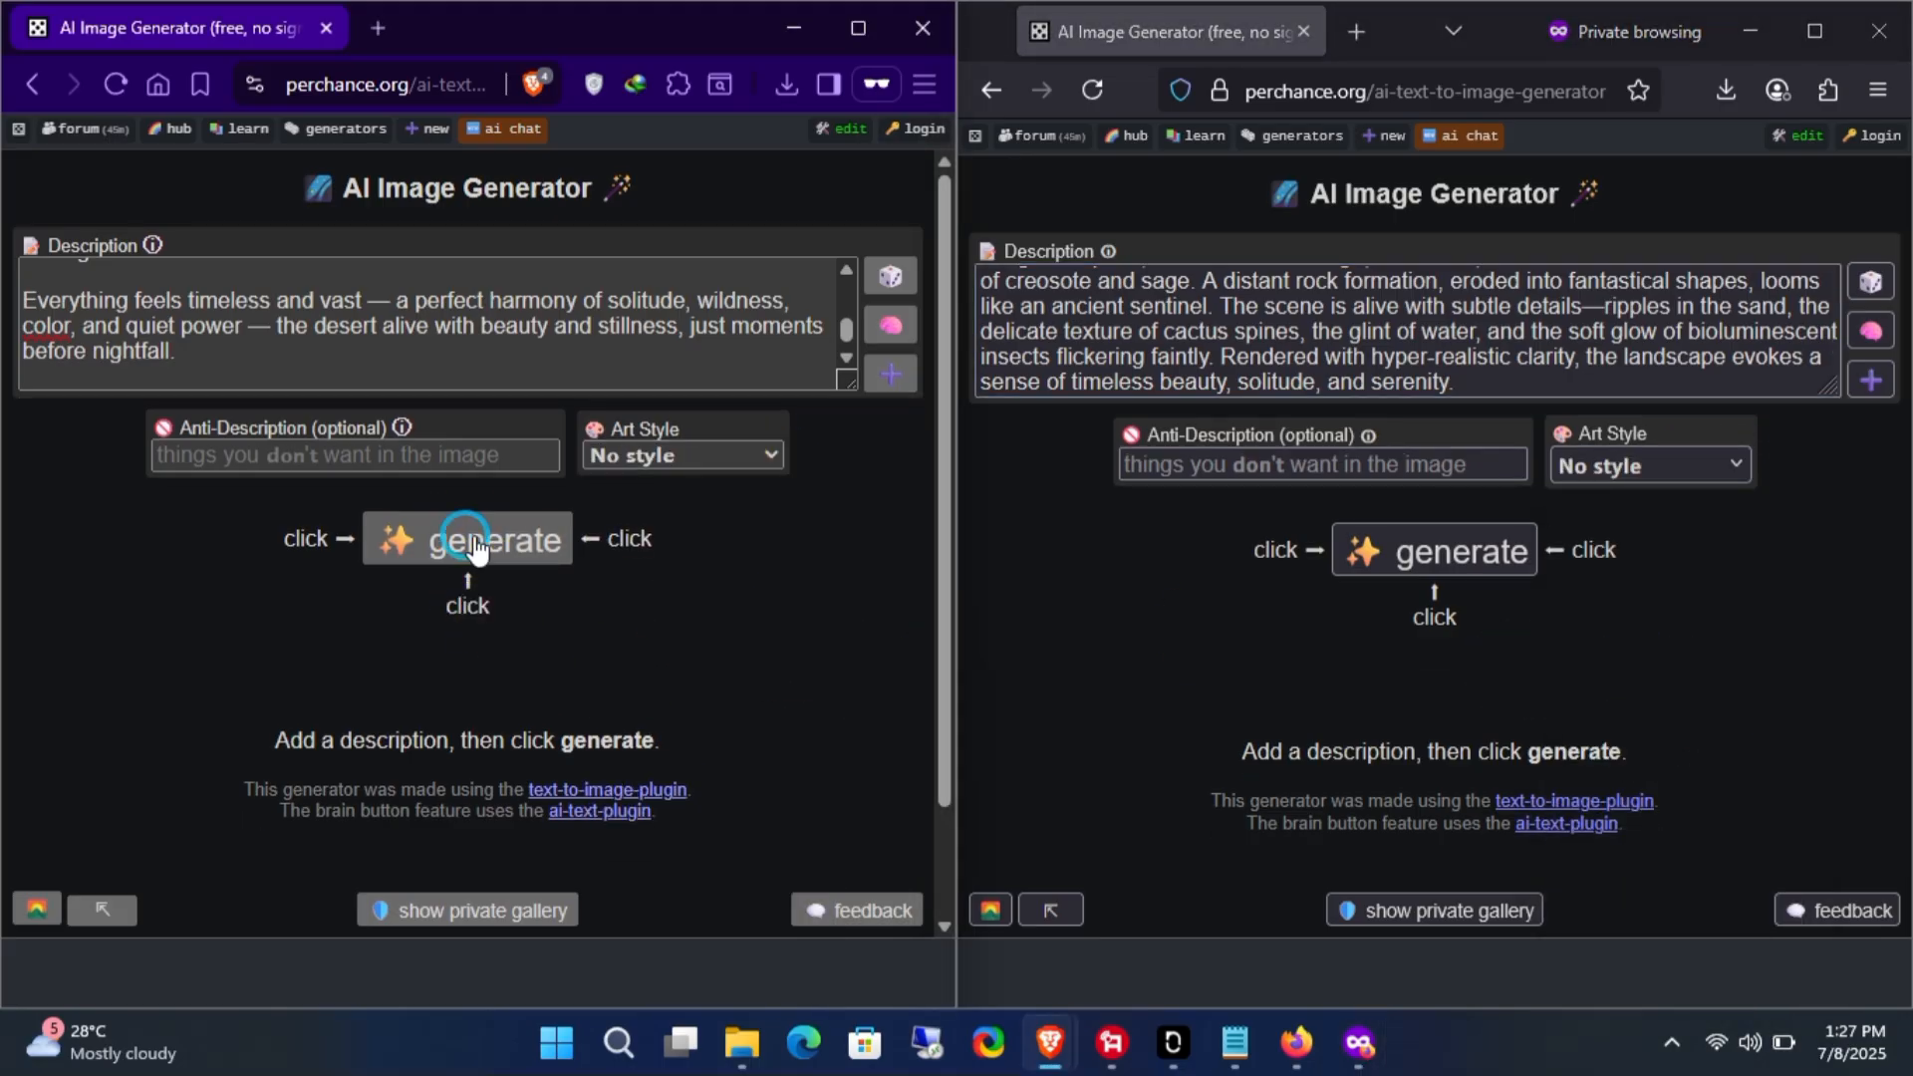
click(1434, 549)
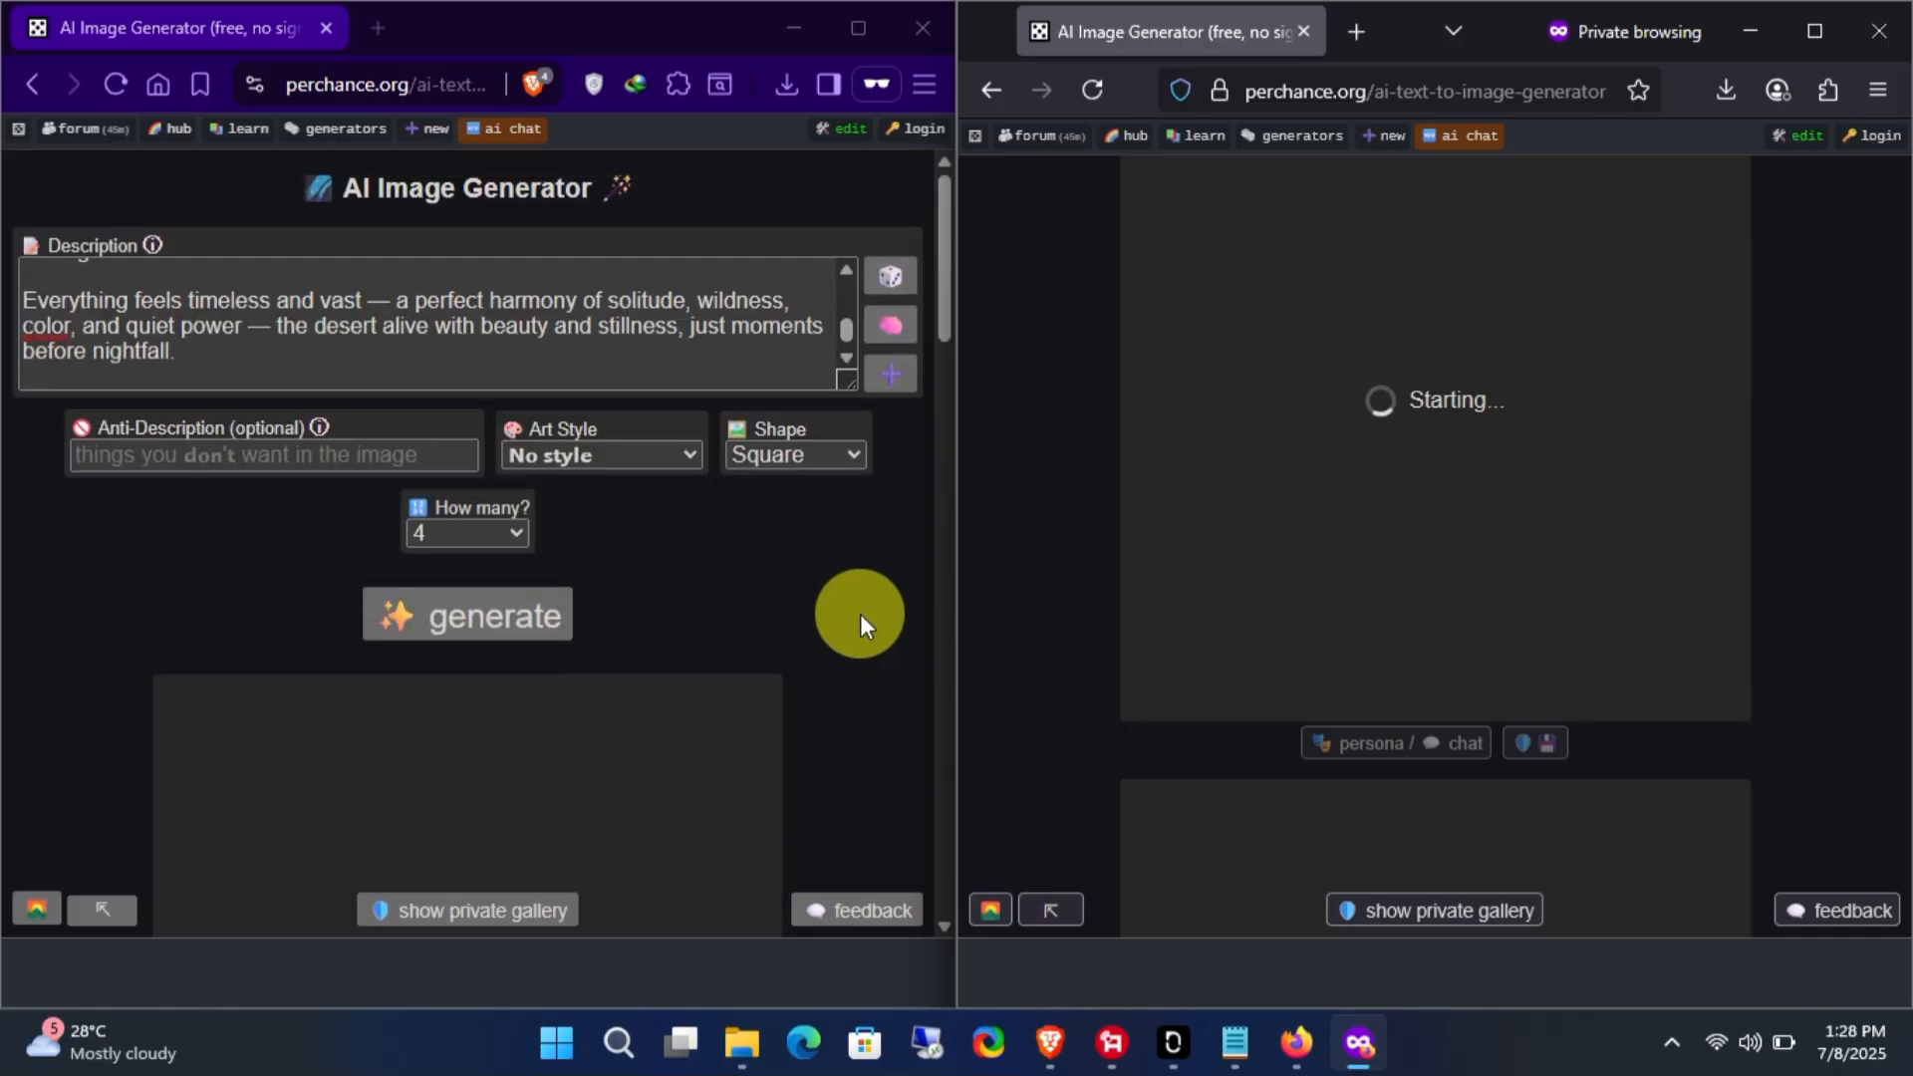
mouse_move(876, 627)
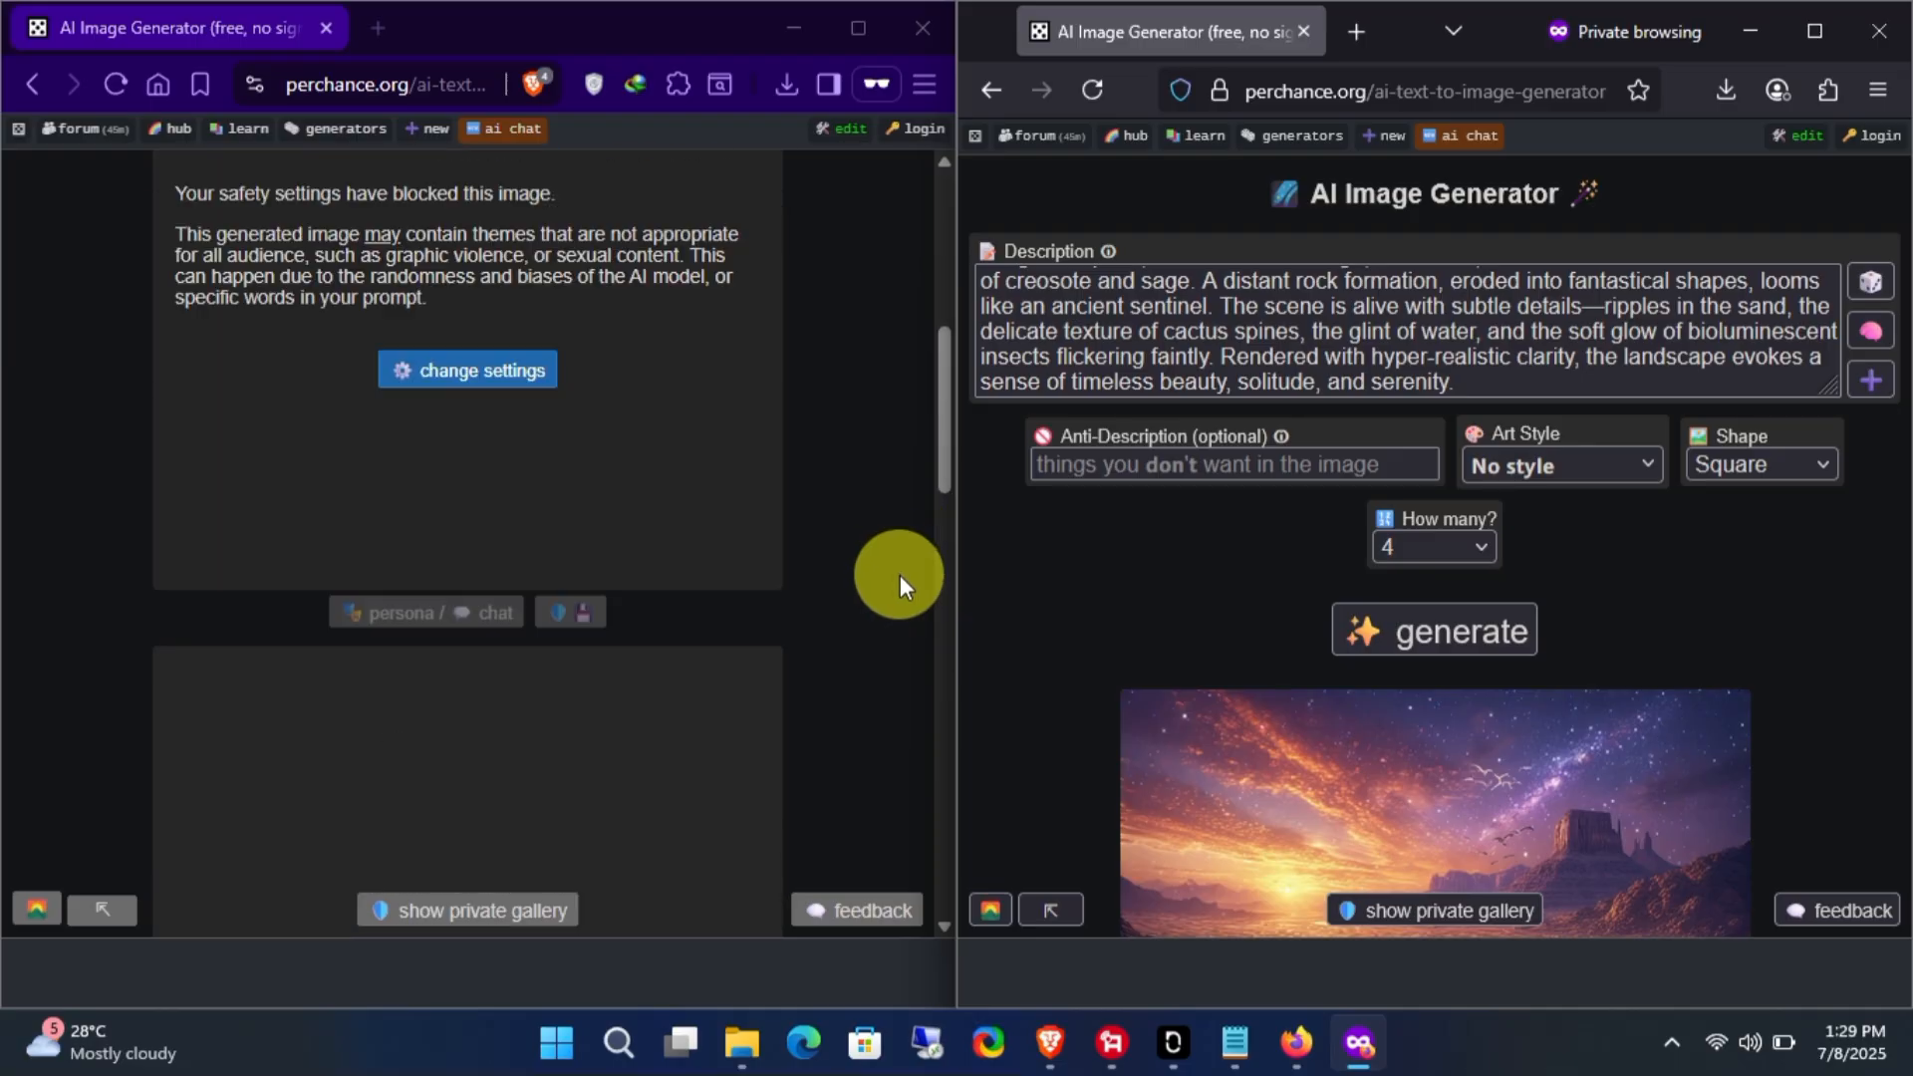
- Disable Perchance's safety filter for 15 minutes and regenerate the desert images in Landscape shape
click(467, 369)
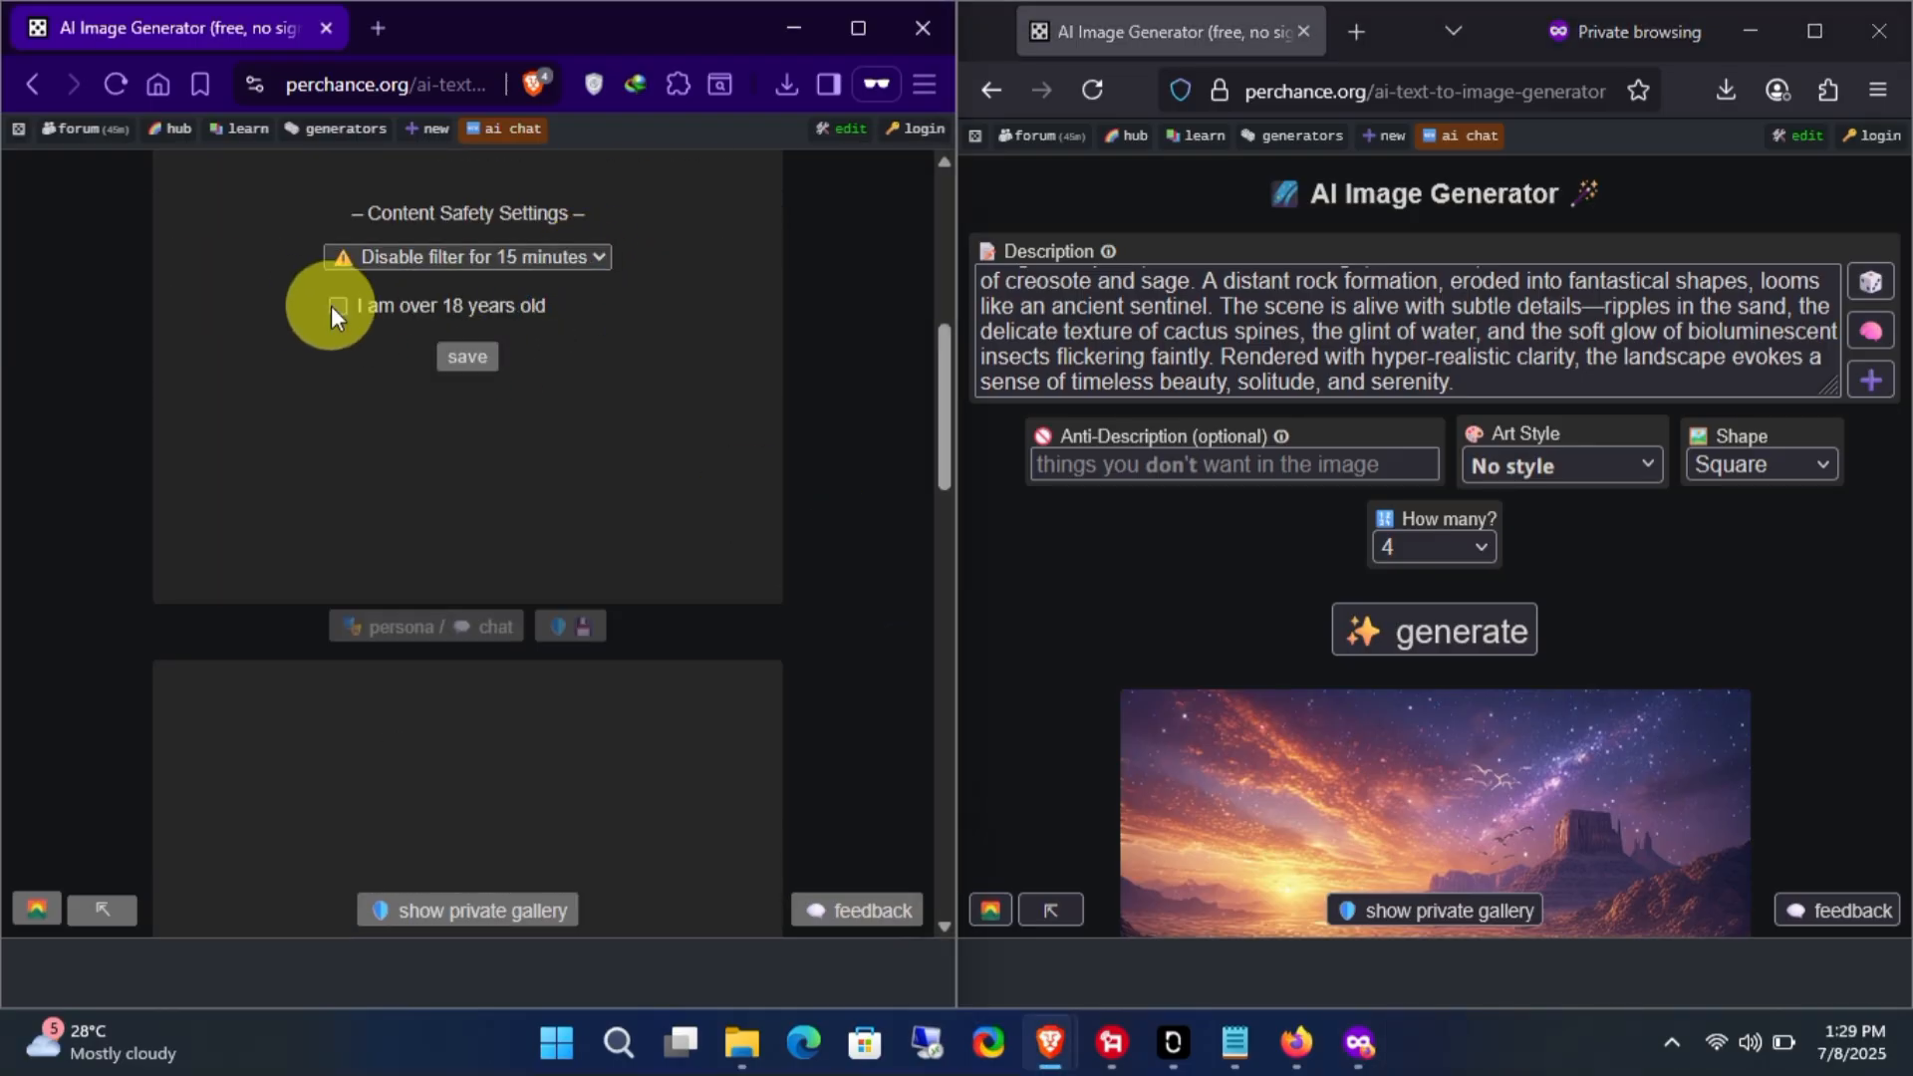
scroll(down, 3)
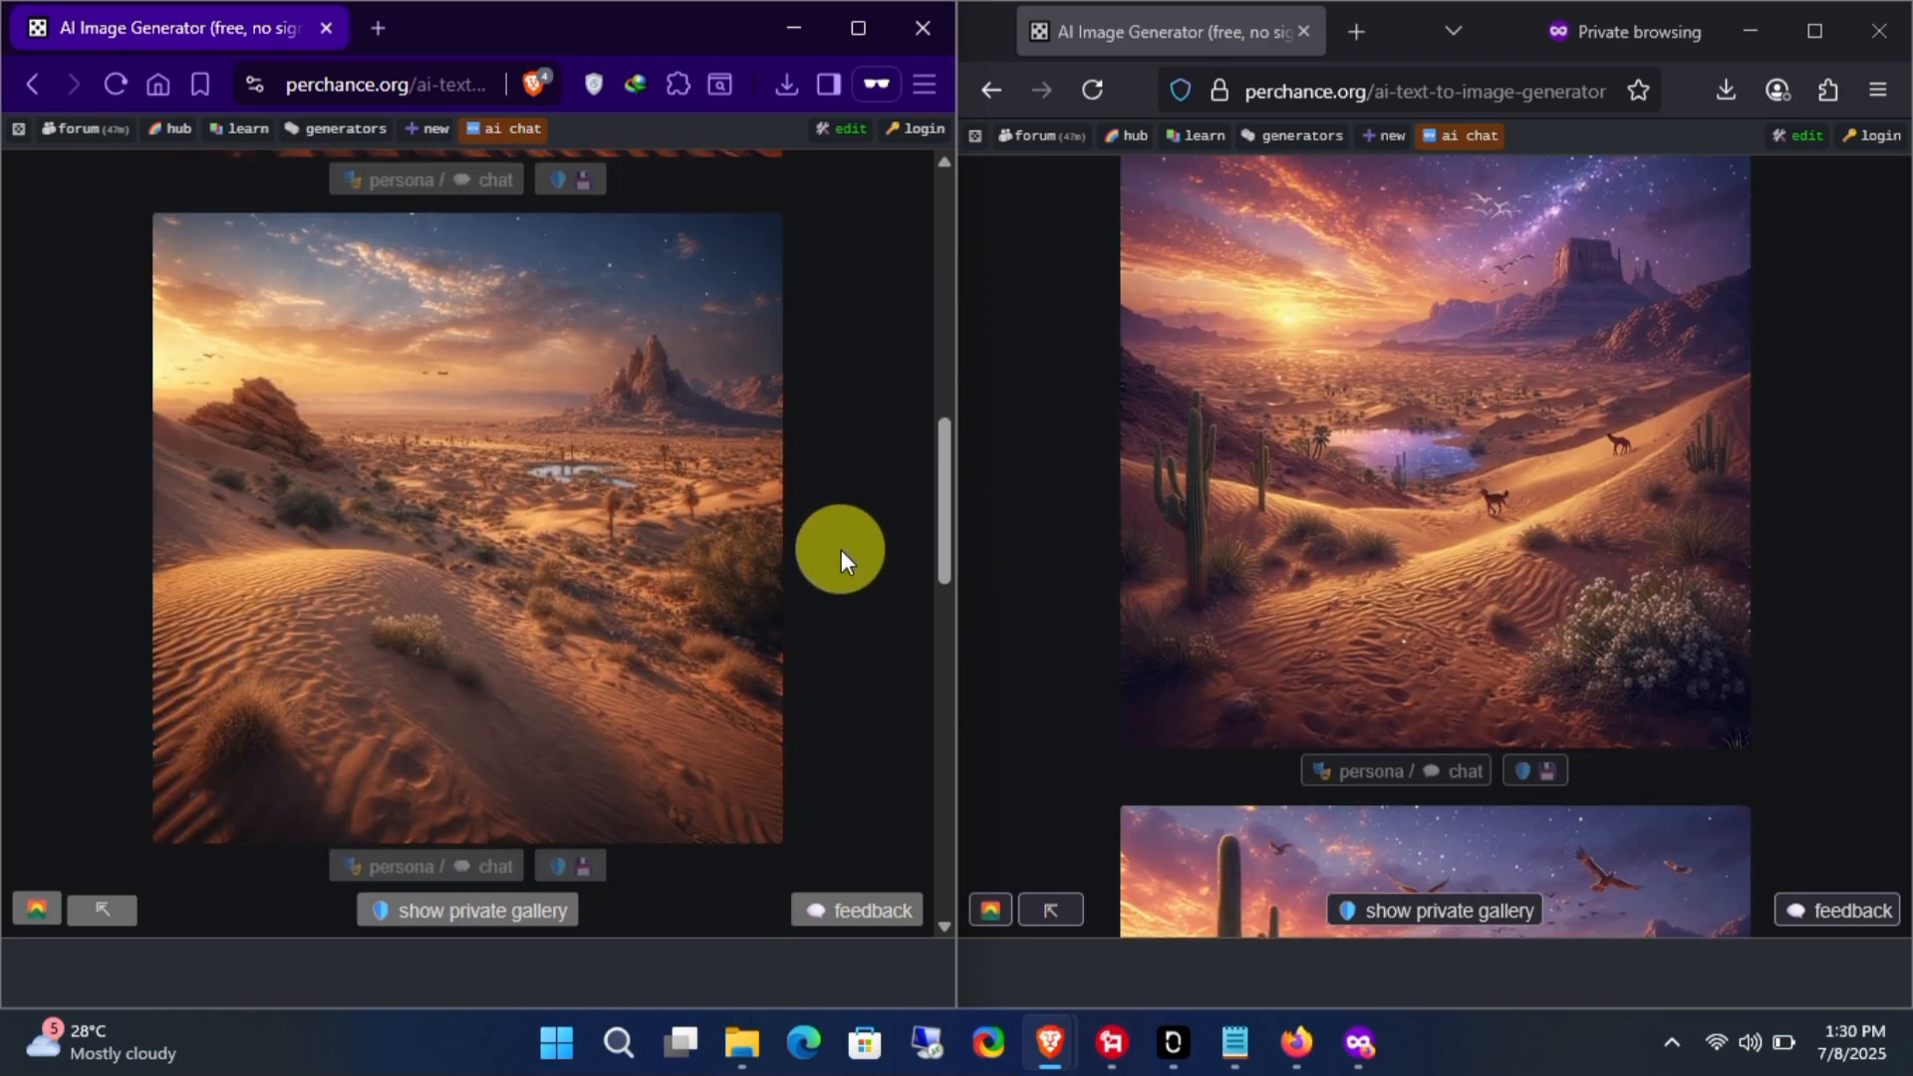
scroll(down, 3)
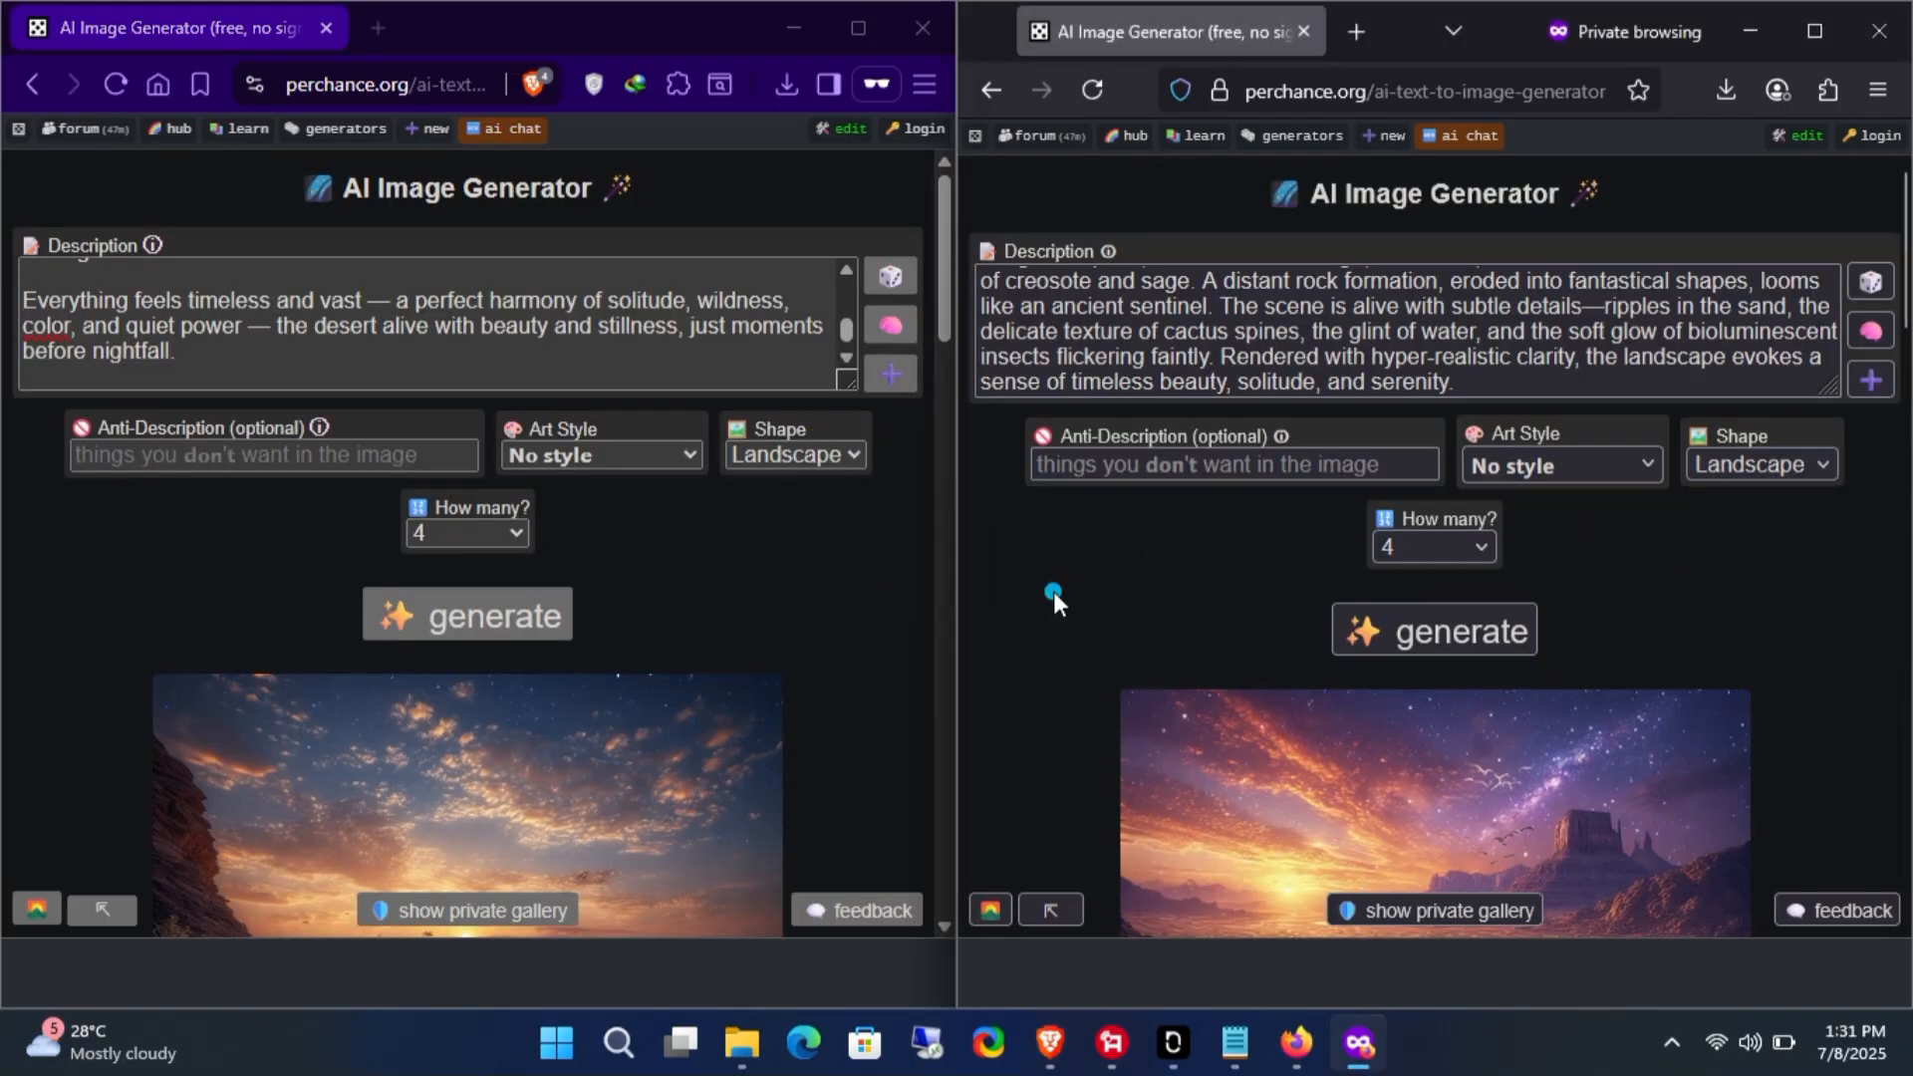
click(1434, 630)
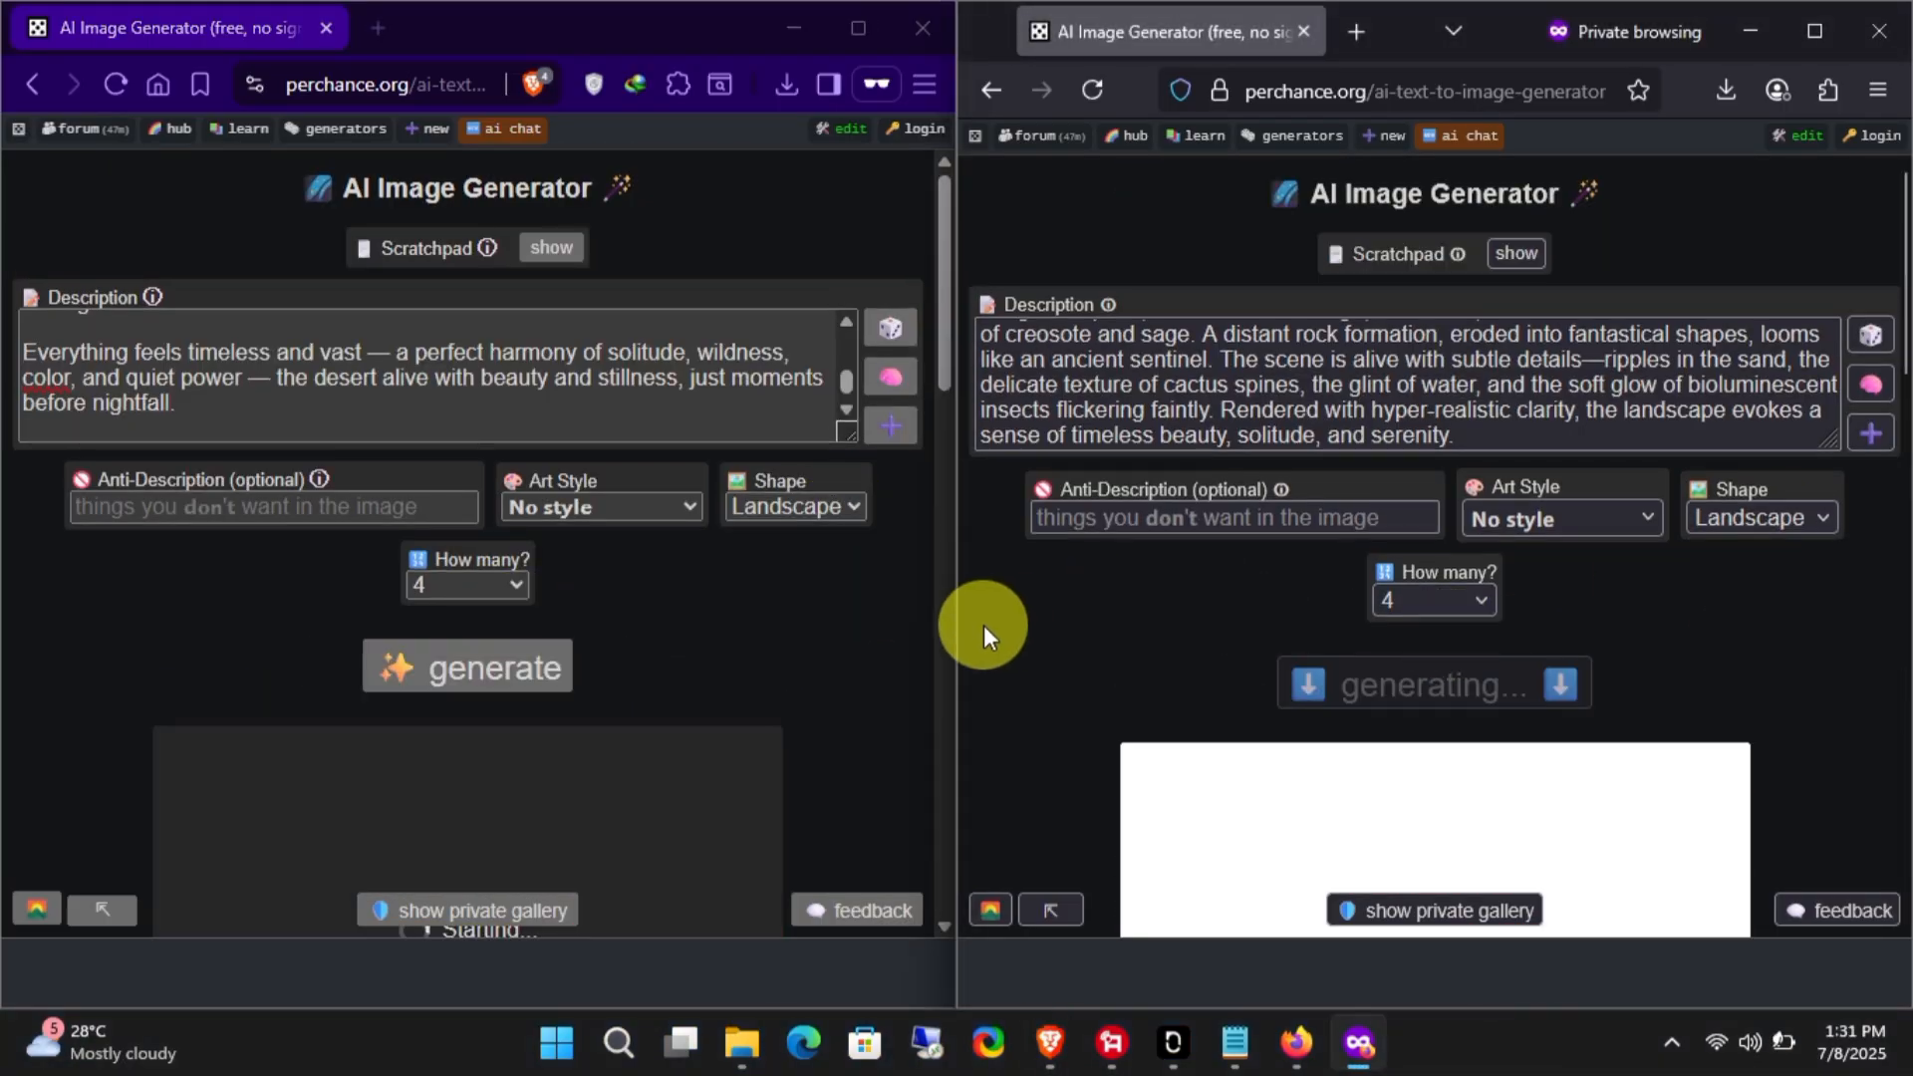